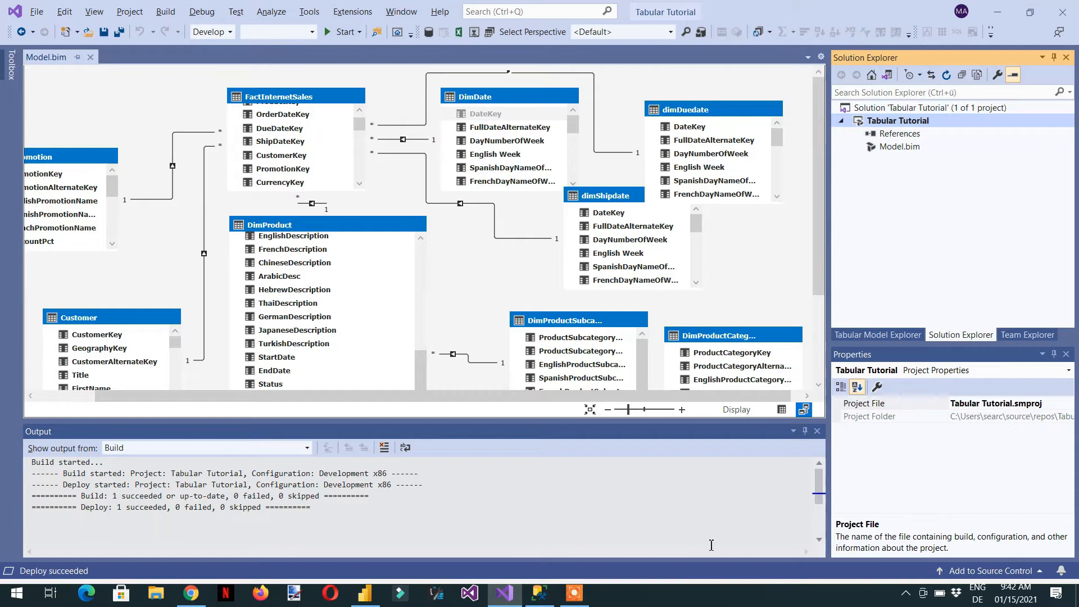
pyautogui.moveTo(719, 537)
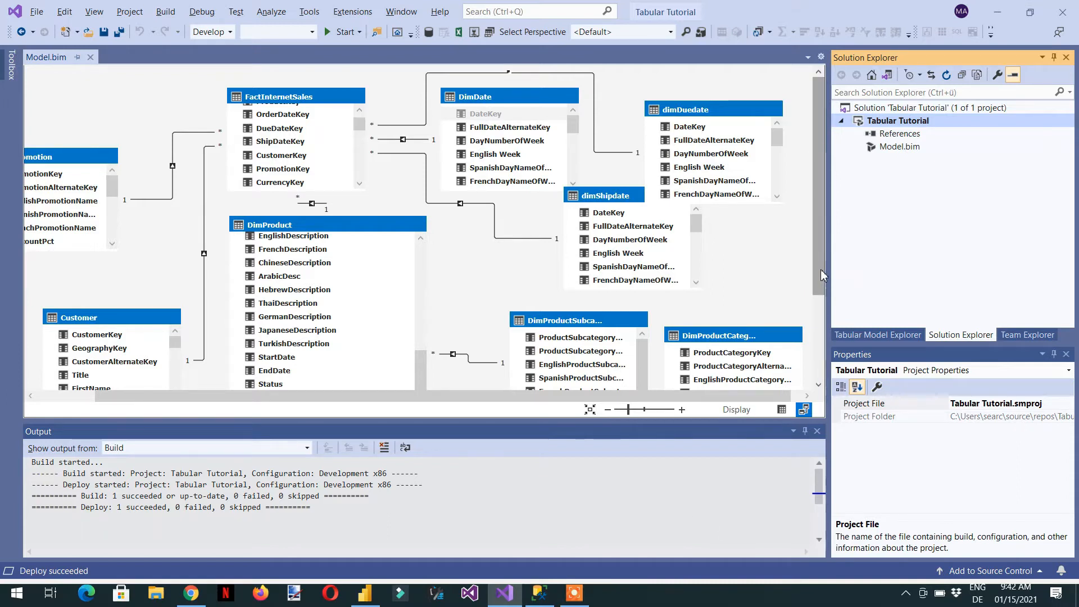
# Switch to the blank untitled Power BI Desktop report with no data loaded.
pyautogui.click(290, 356)
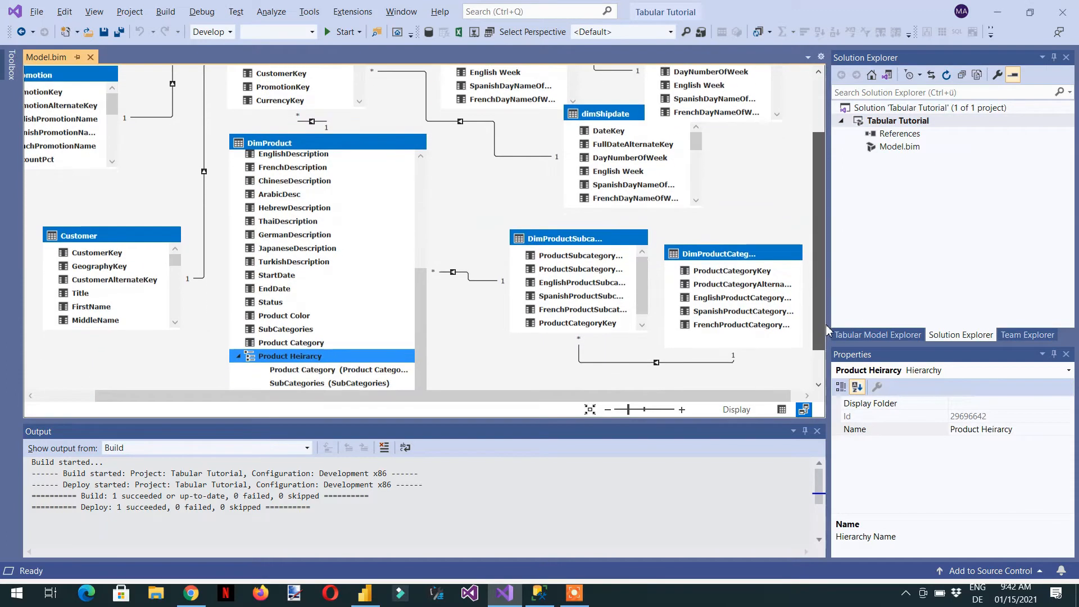
pyautogui.scroll(3)
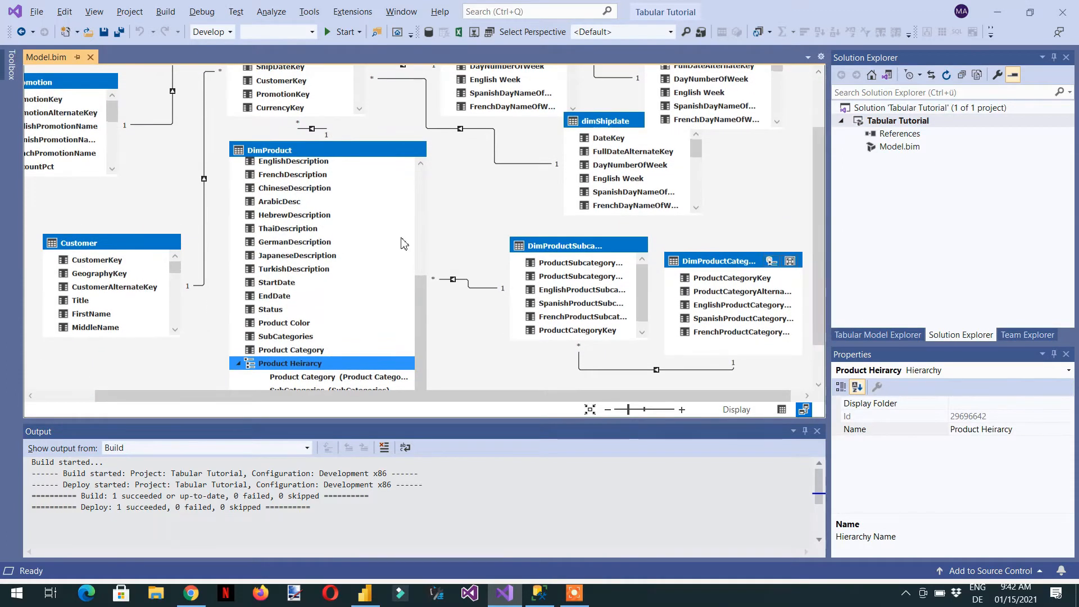
pyautogui.hscroll(-3)
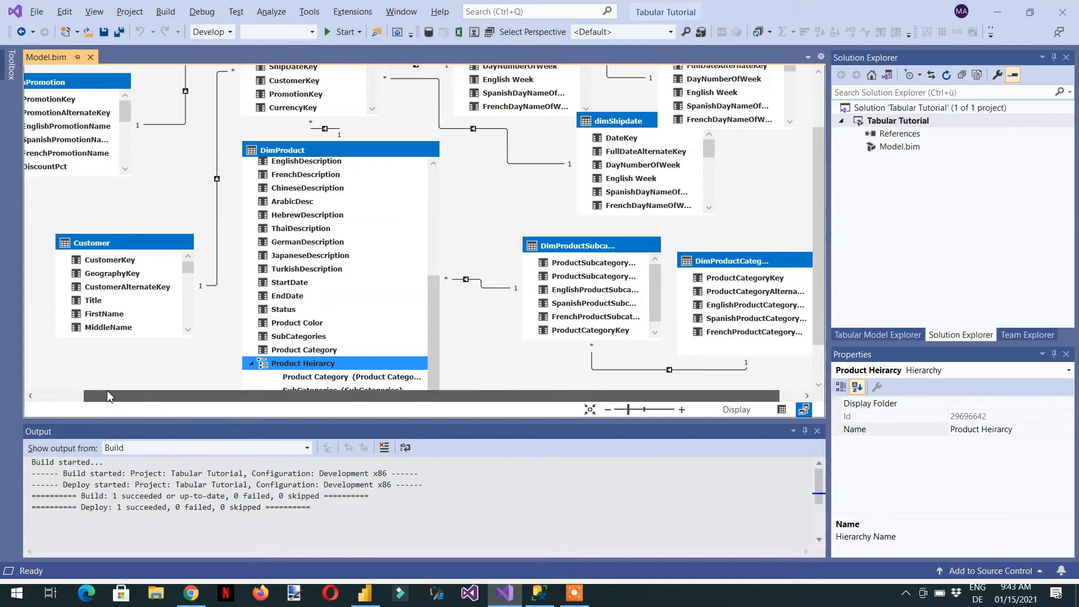
pyautogui.hscroll(-3)
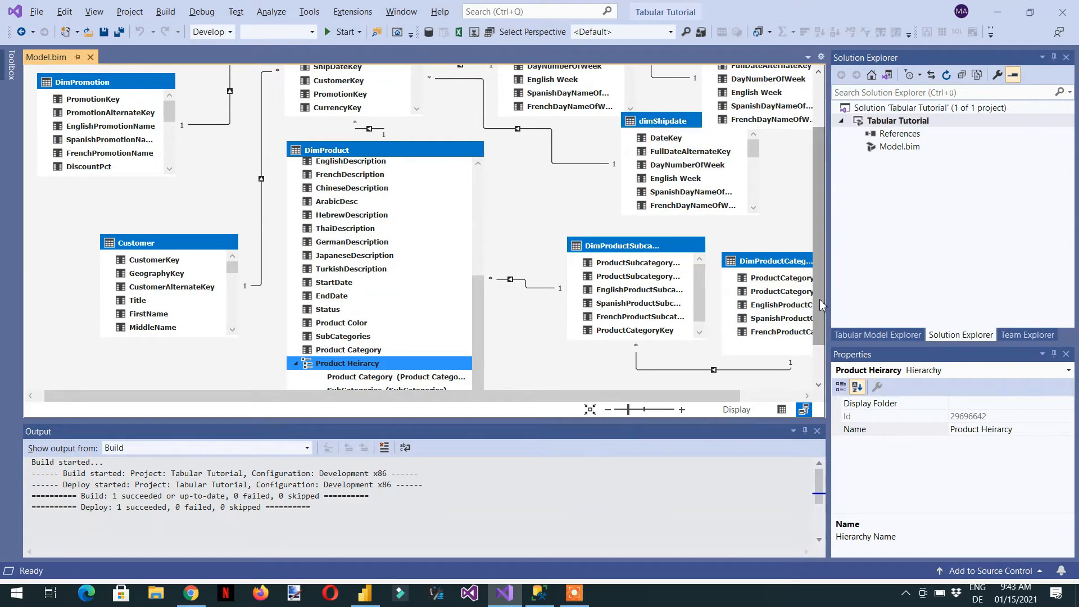
pyautogui.scroll(3)
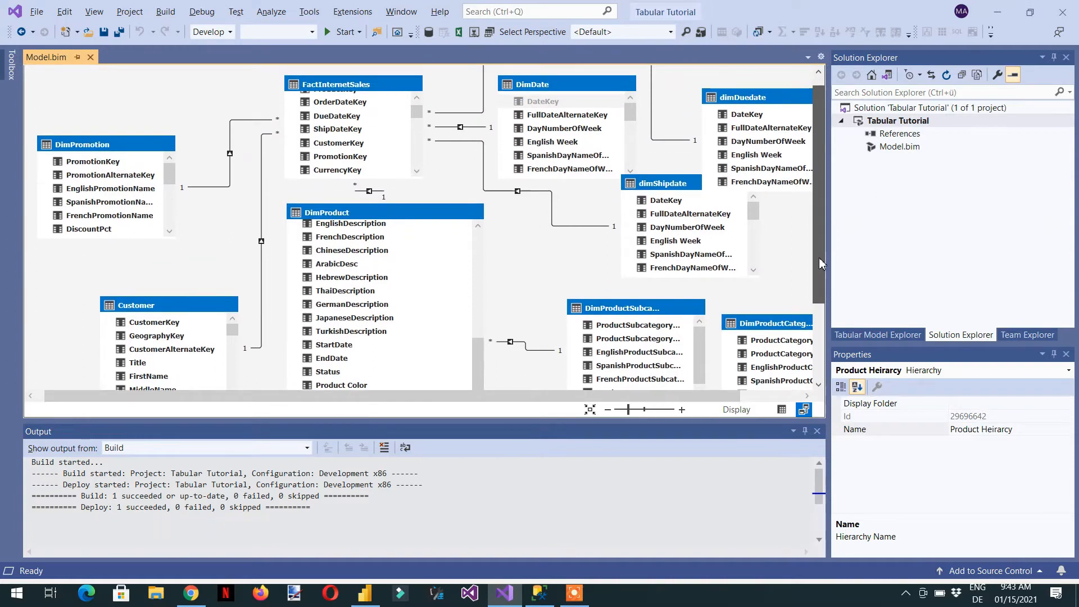
pyautogui.scroll(3)
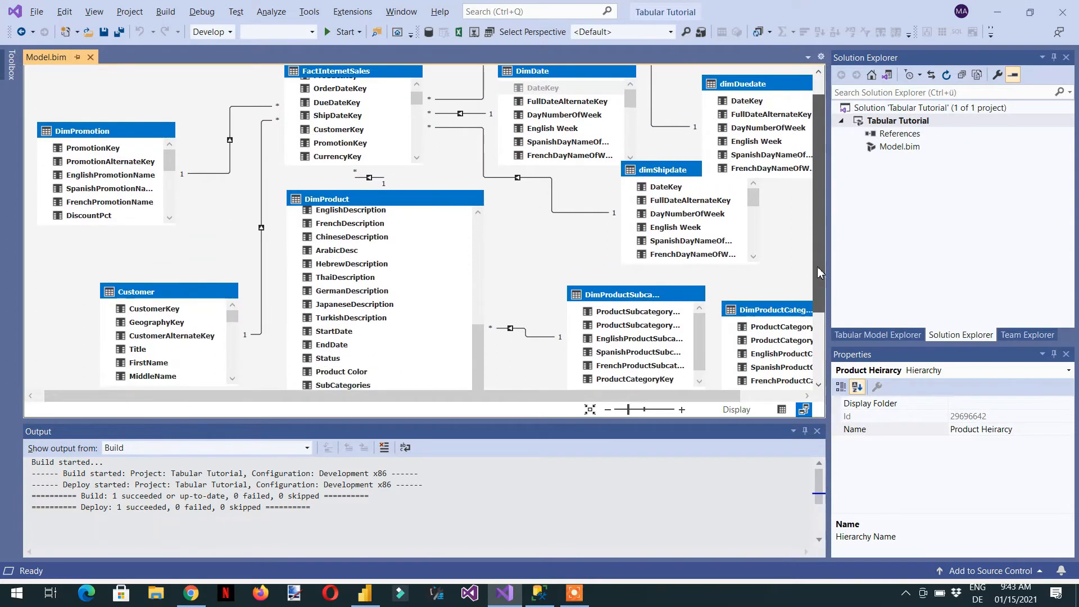
pyautogui.scroll(-3)
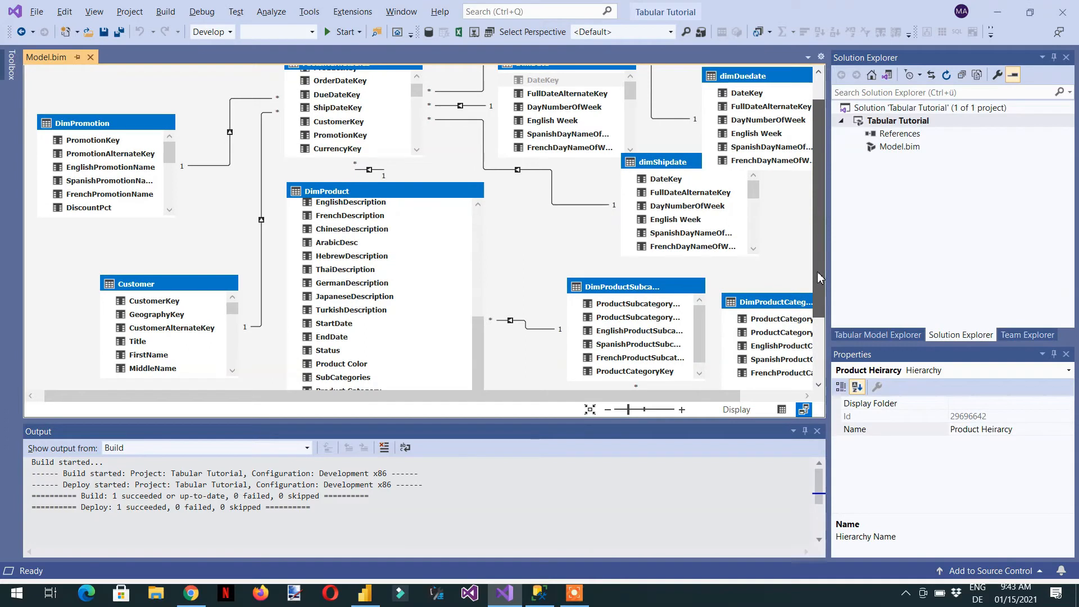
pyautogui.scroll(3)
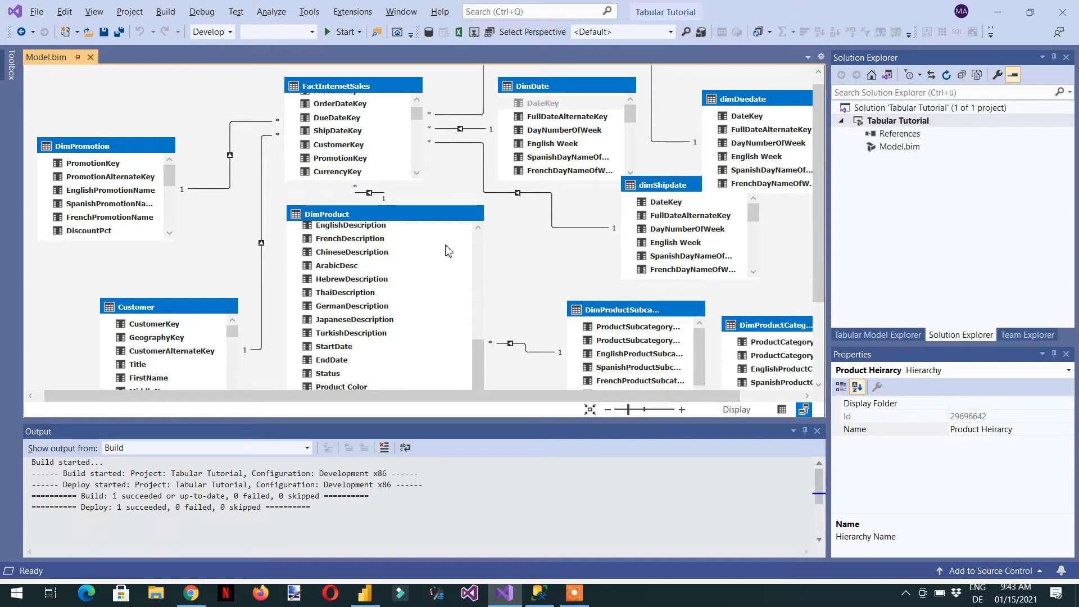
pyautogui.moveTo(214, 214)
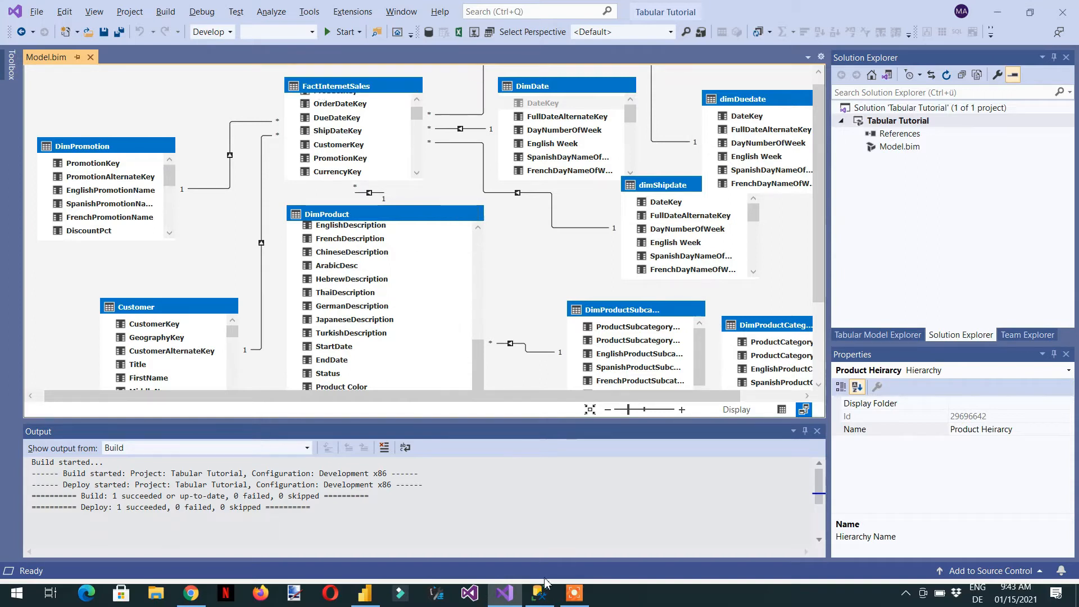
pyautogui.moveTo(363, 593)
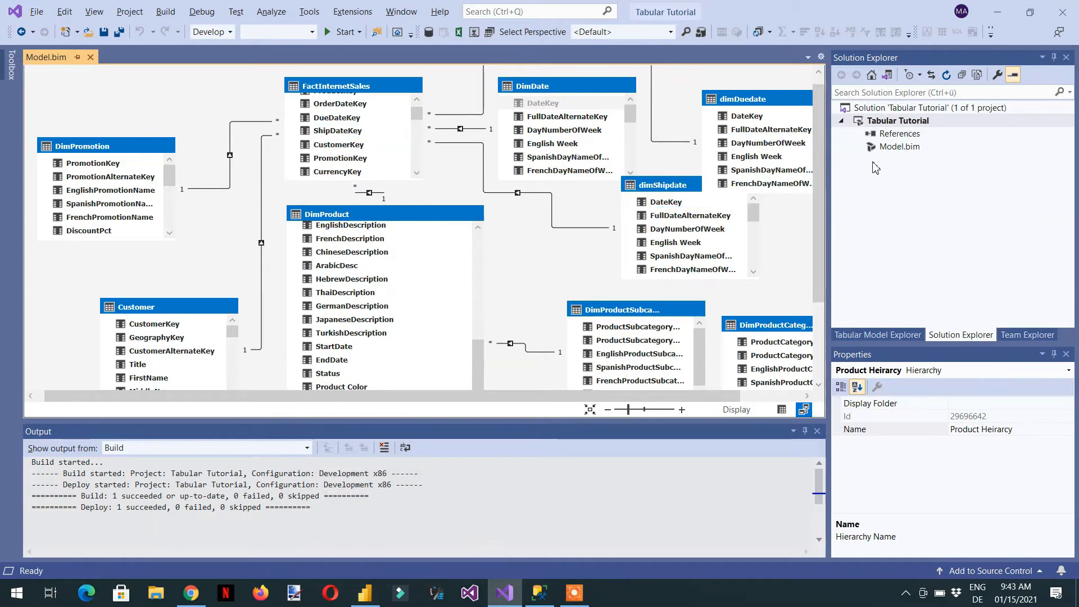
pyautogui.moveTo(903, 164)
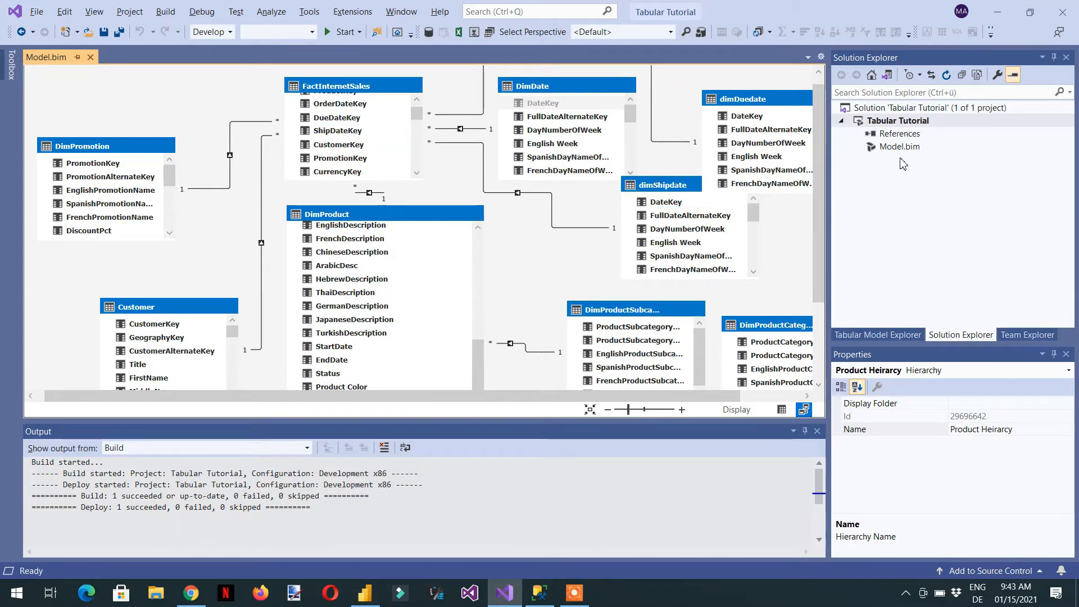
pyautogui.moveTo(879, 124)
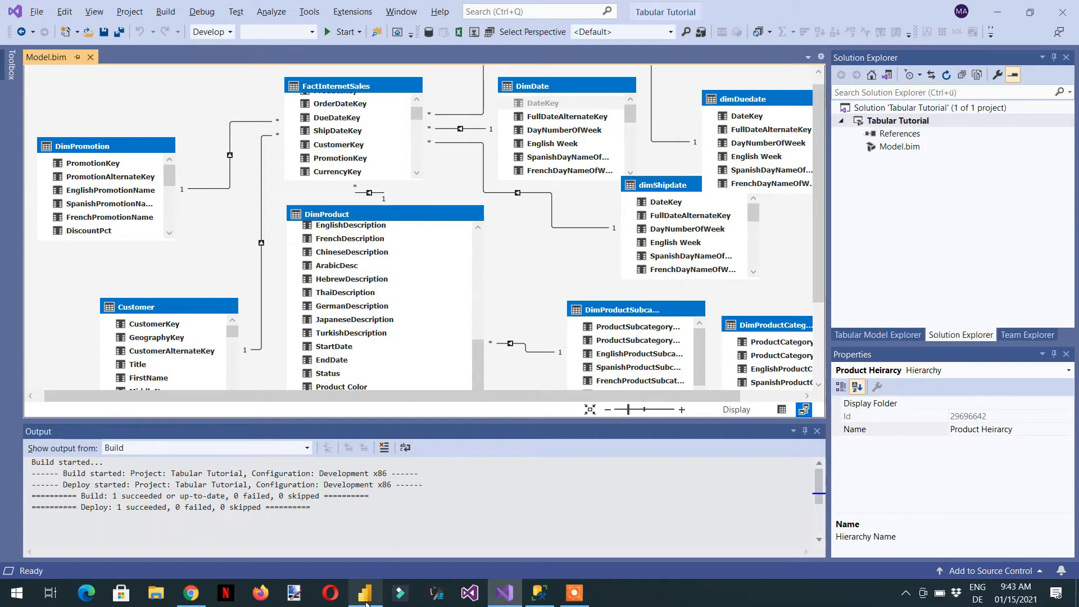
pyautogui.click(365, 592)
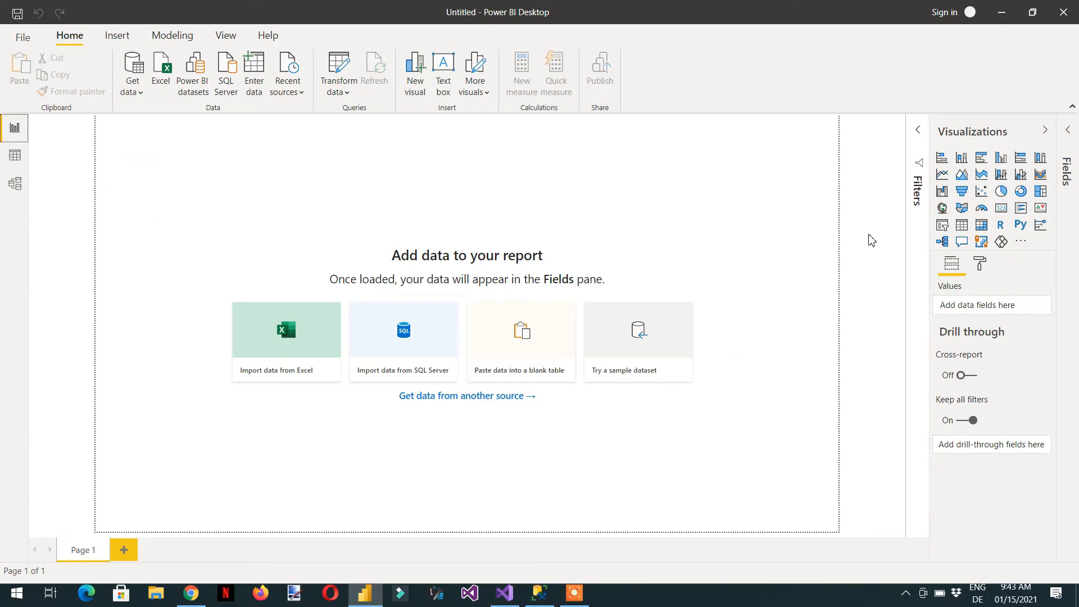
pyautogui.moveTo(917, 225)
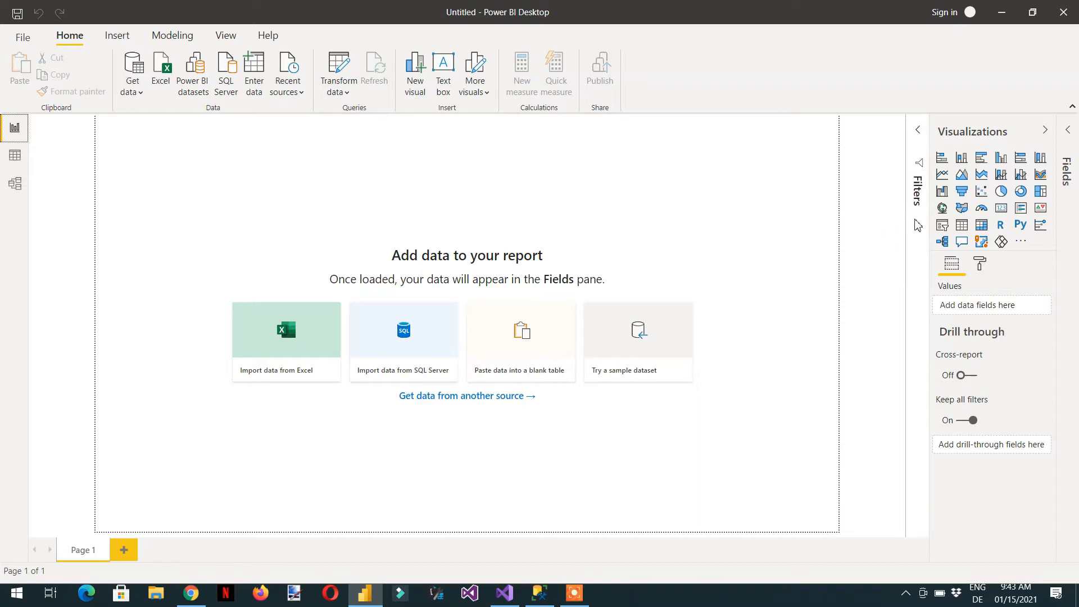
pyautogui.moveTo(989, 38)
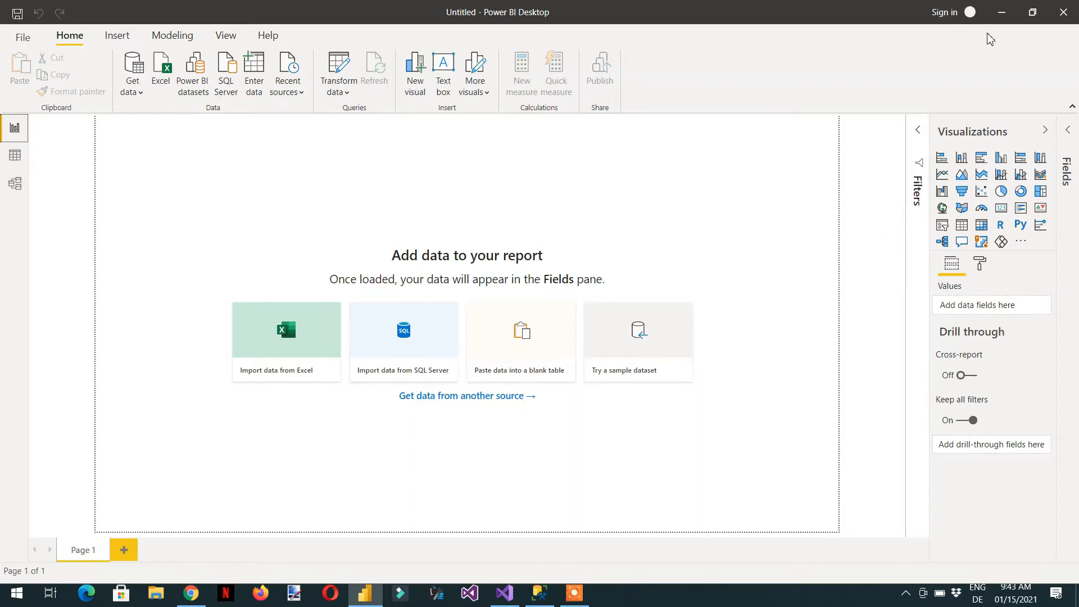
pyautogui.moveTo(875, 199)
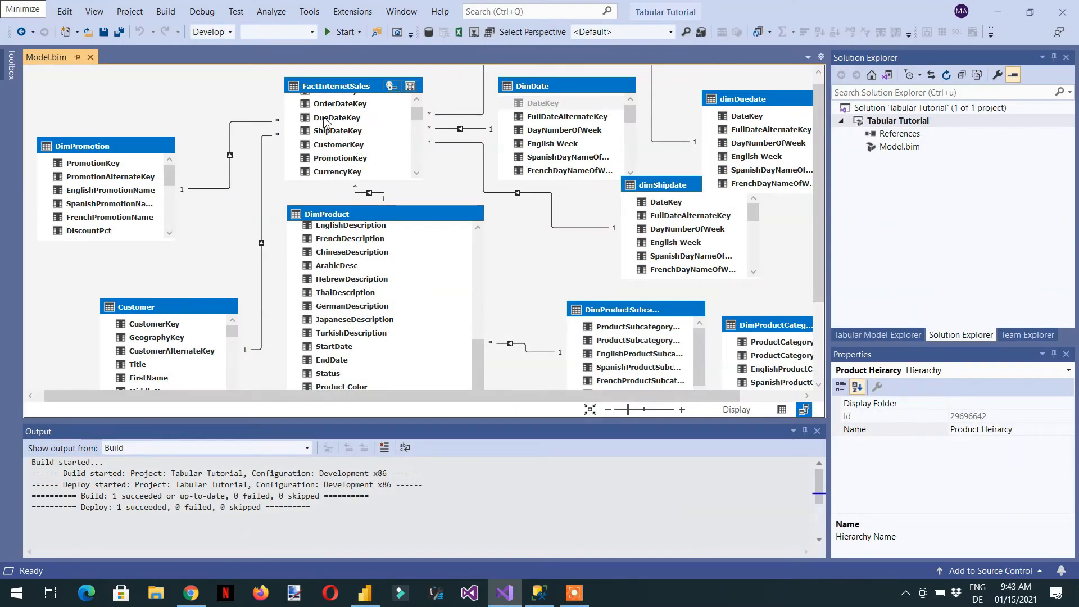
pyautogui.moveTo(372, 97)
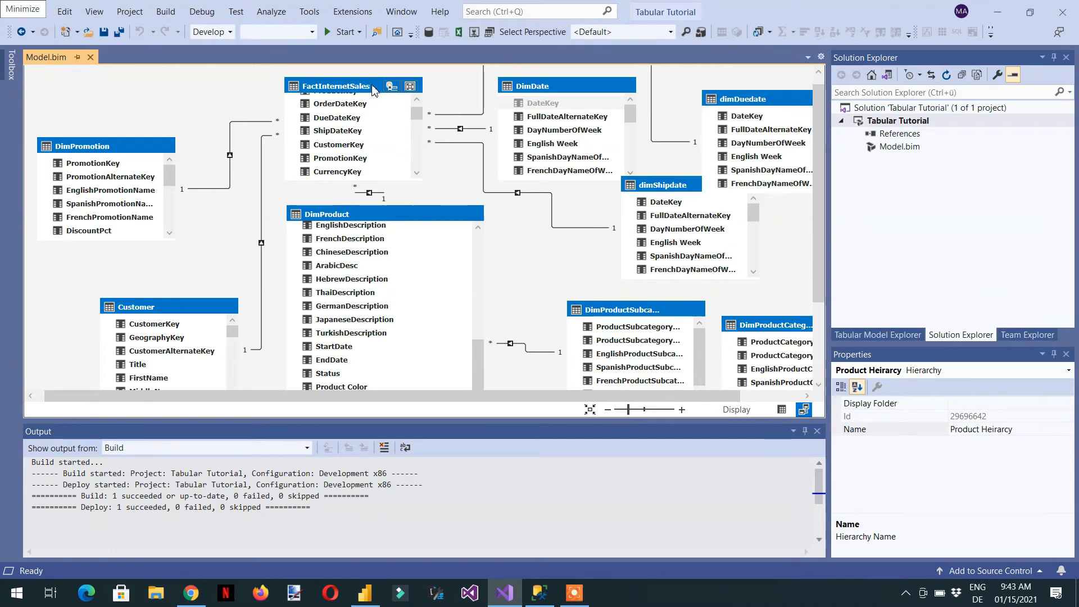
pyautogui.moveTo(357, 107)
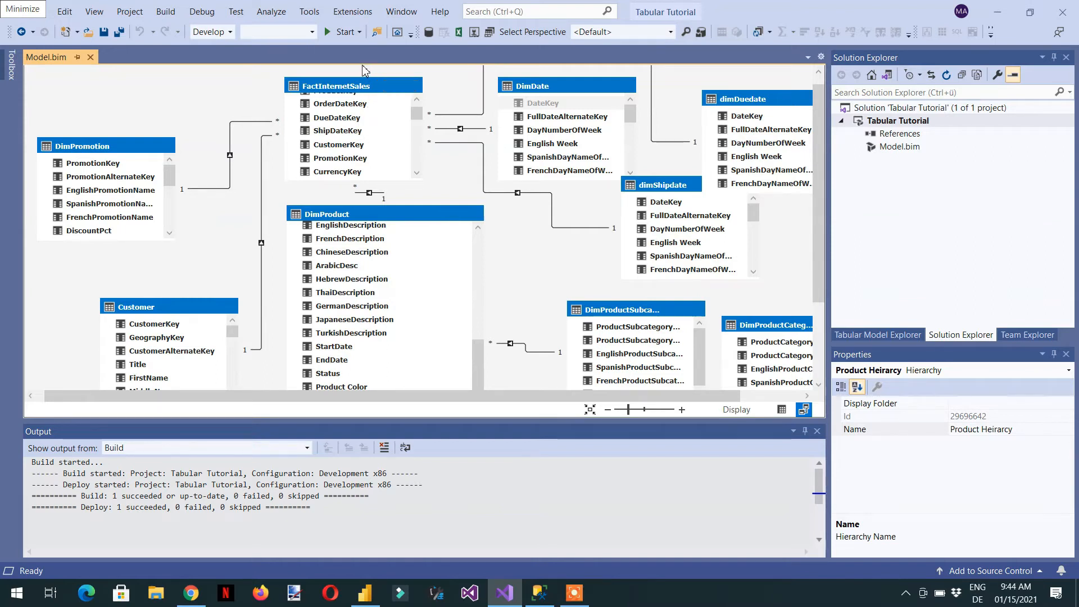
pyautogui.moveTo(352, 11)
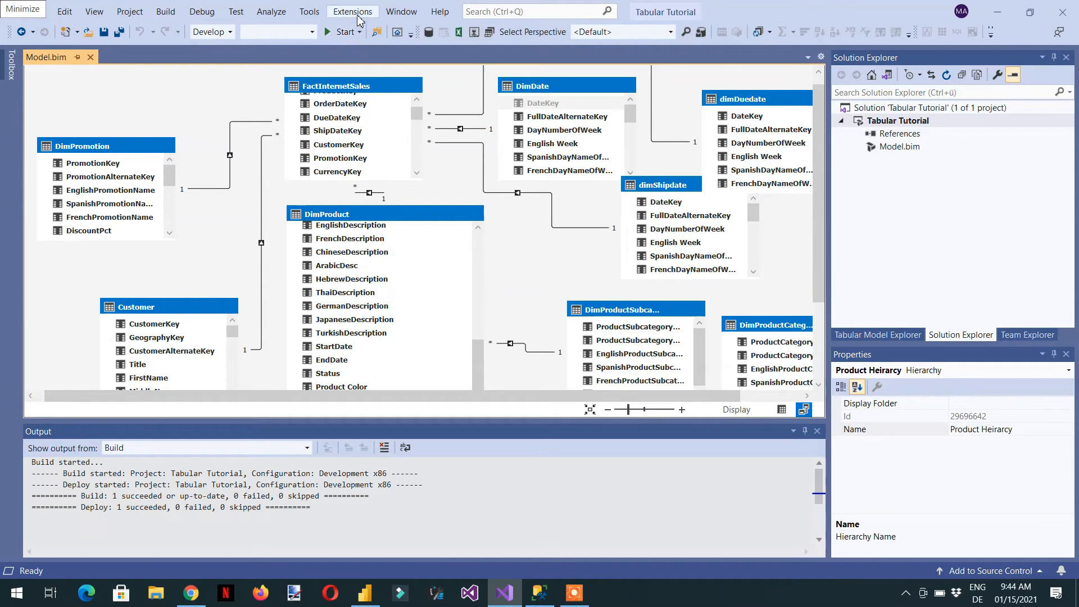
# Bring up the Extensions menu holding the tabular model's Perspectives commands.
pyautogui.click(352, 11)
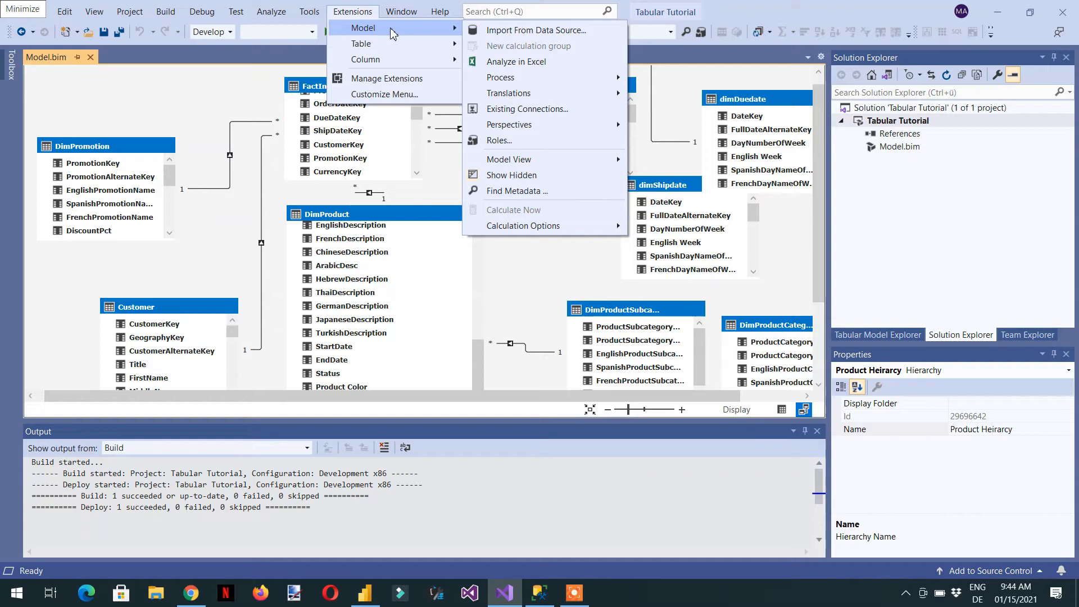
pyautogui.moveTo(522, 61)
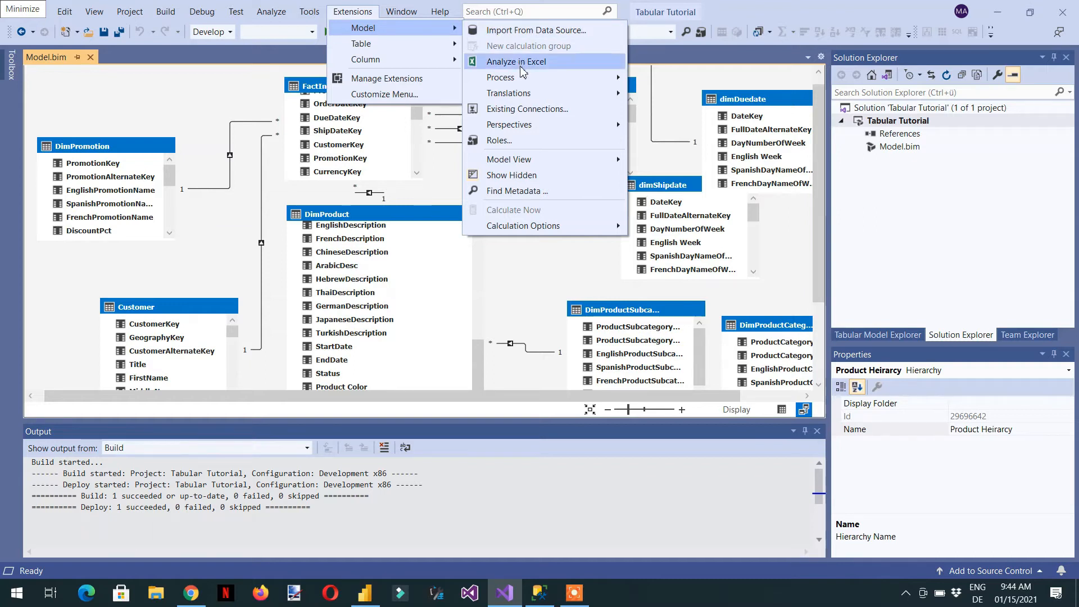
pyautogui.moveTo(510, 124)
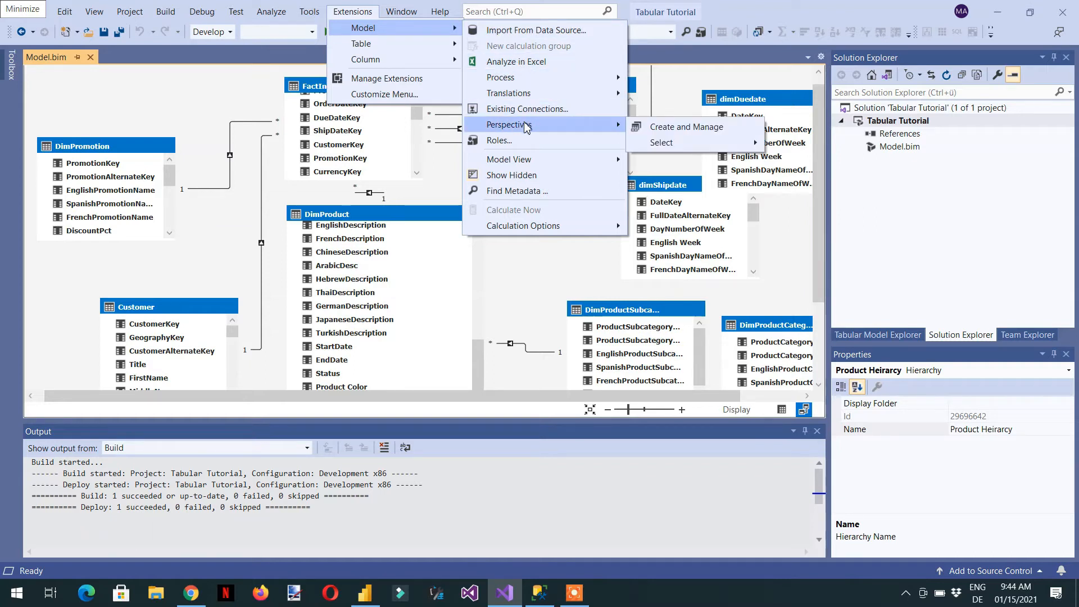
pyautogui.moveTo(685, 127)
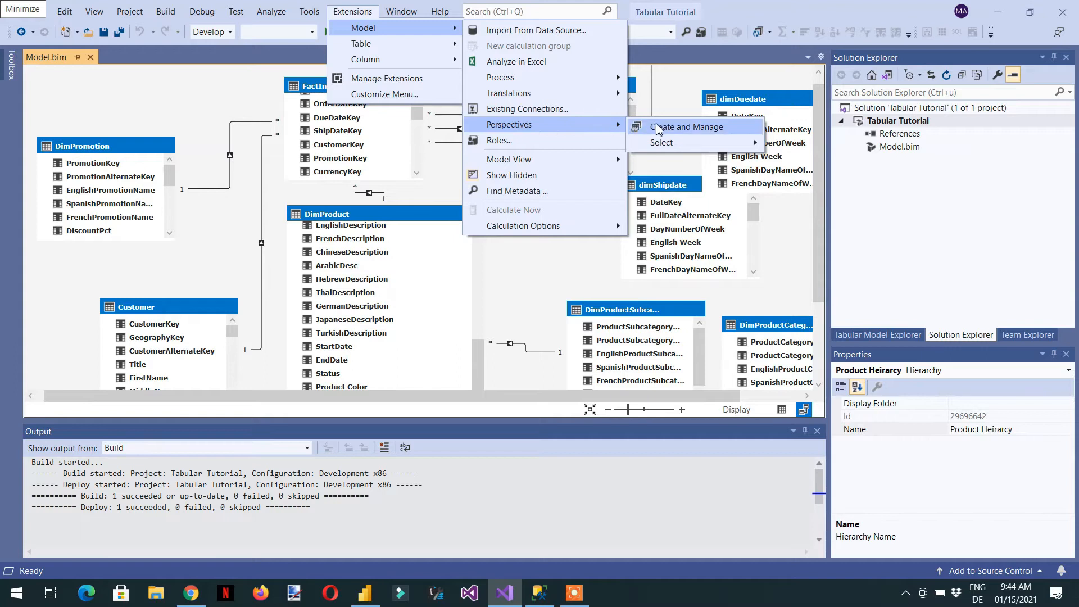
# Create a new perspective named 'Marketing Team' in the Perspectives window.
pyautogui.click(686, 127)
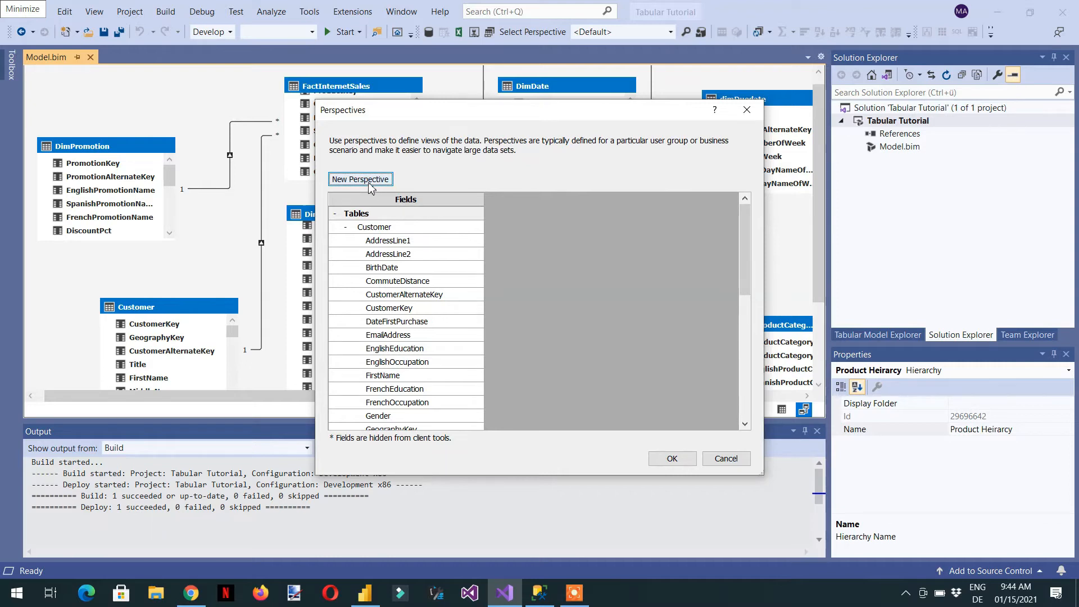
pyautogui.click(360, 178)
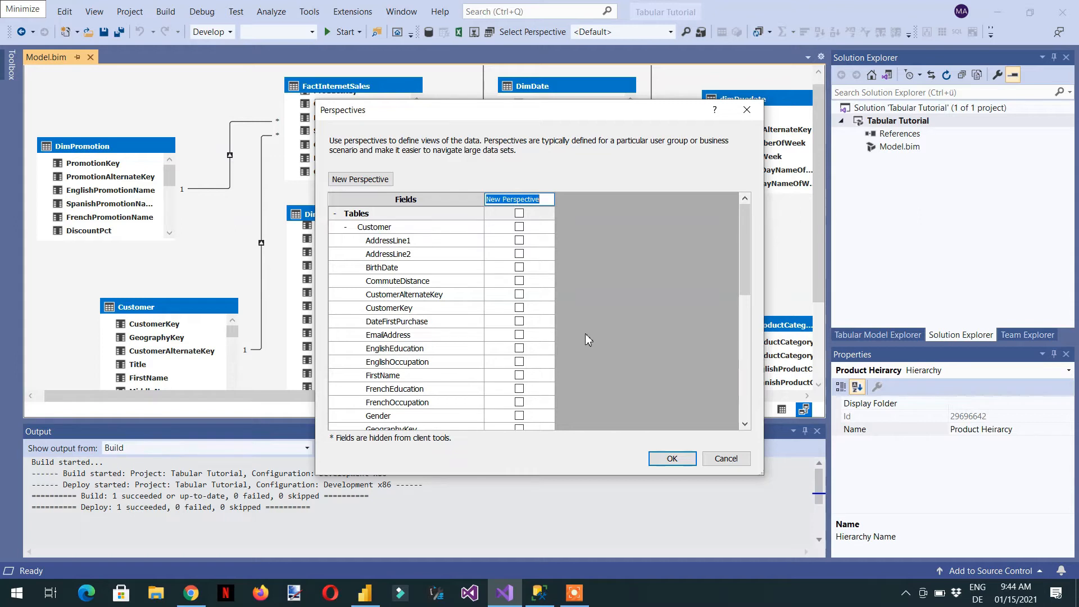
pyautogui.write('Mark')
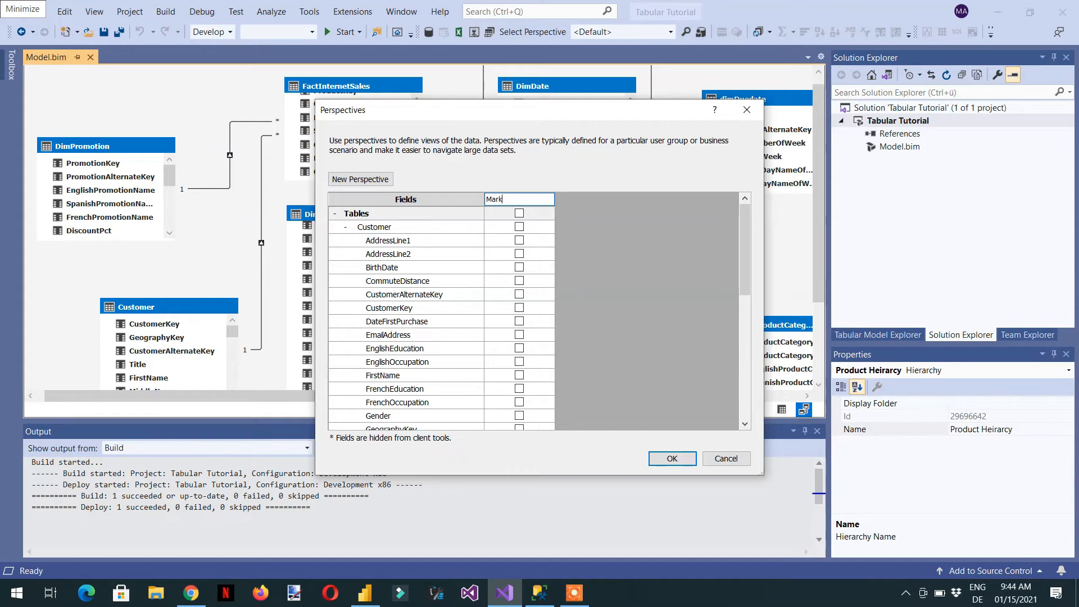
pyautogui.write('eting Team')
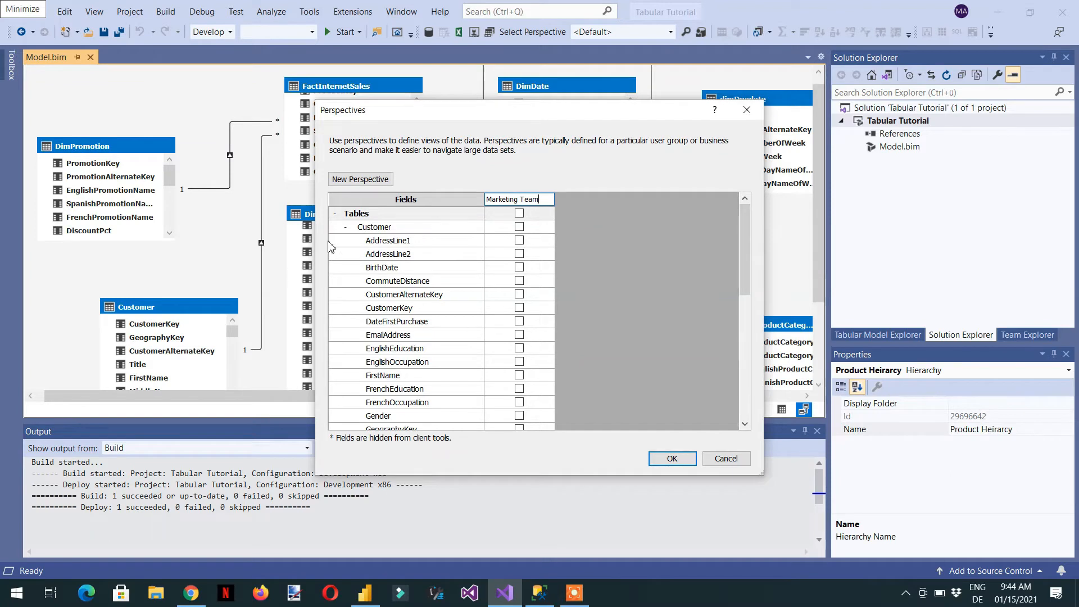
# Include the DimPromotion table in the Marketing Team perspective and reveal its columns.
pyautogui.click(335, 213)
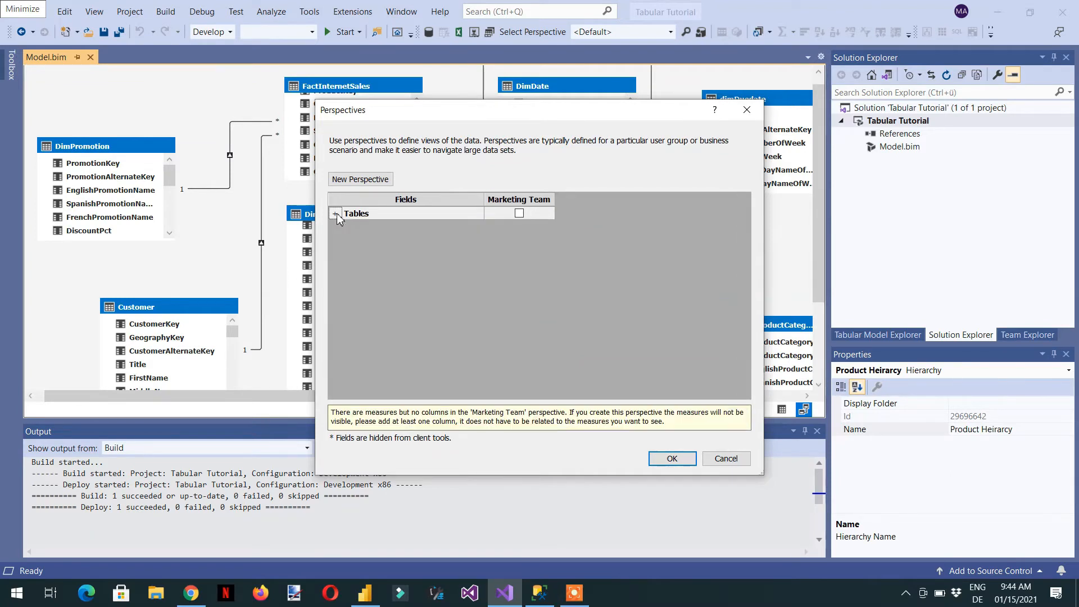
pyautogui.click(336, 214)
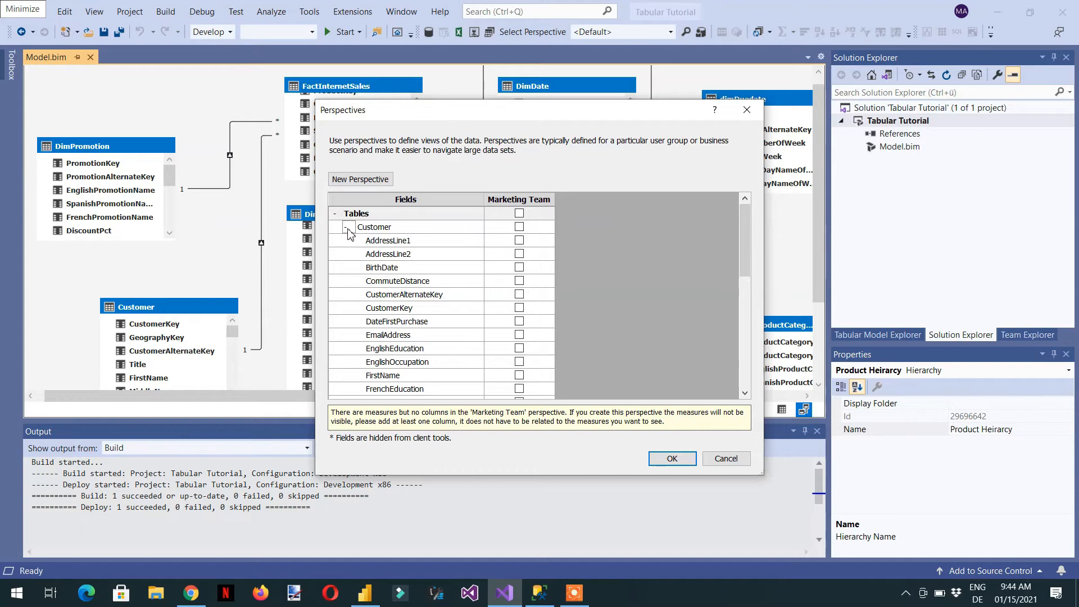
pyautogui.click(346, 227)
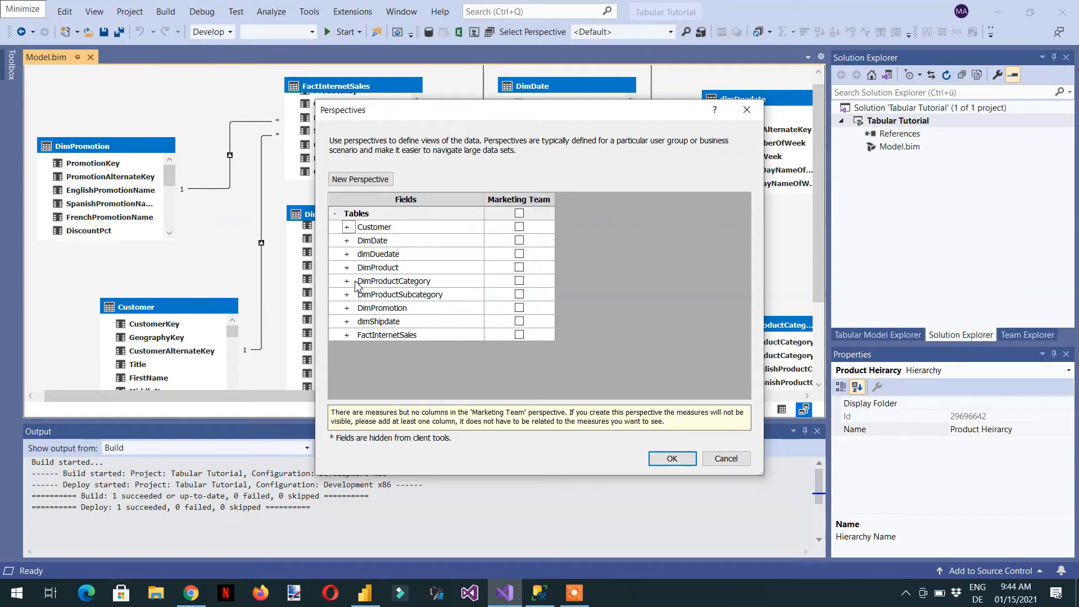
pyautogui.moveTo(353, 317)
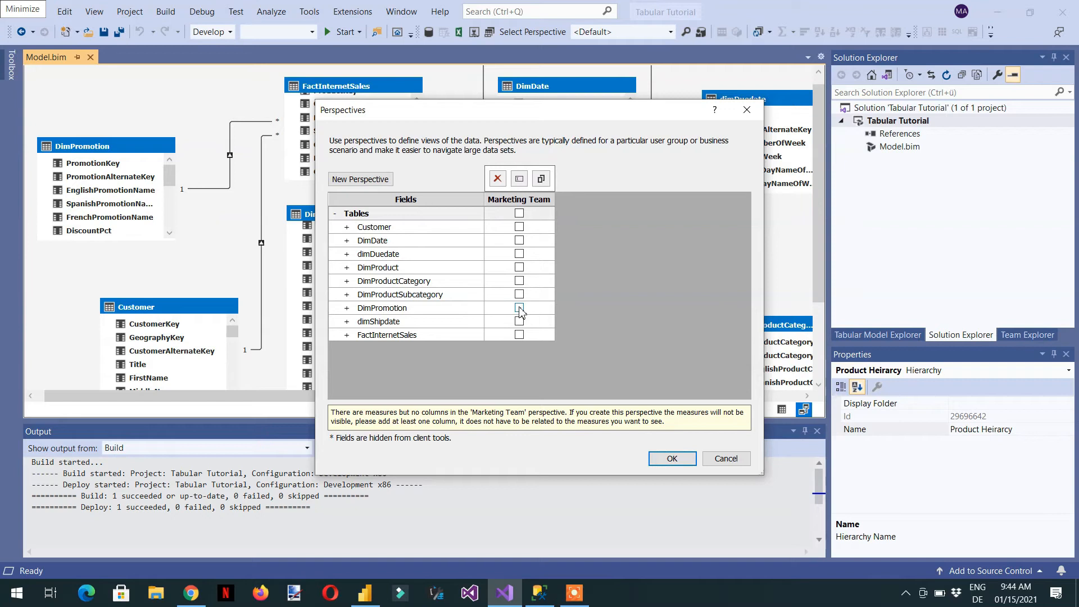
pyautogui.click(519, 308)
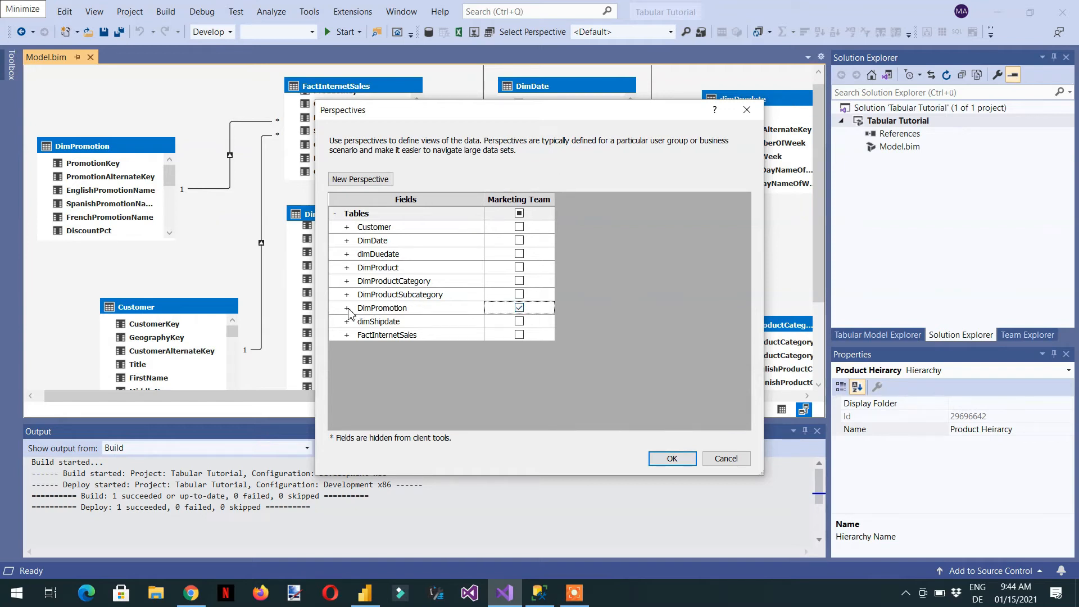
pyautogui.click(347, 308)
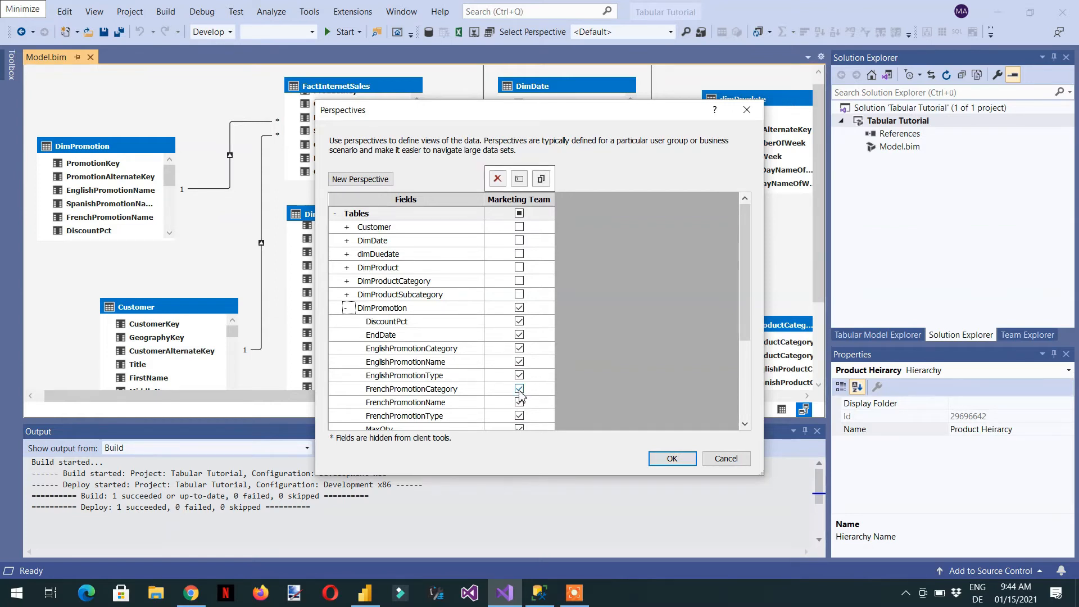
# Exclude PromotionAlternateKey and PromotionKey from the Marketing Team perspective.
pyautogui.click(519, 389)
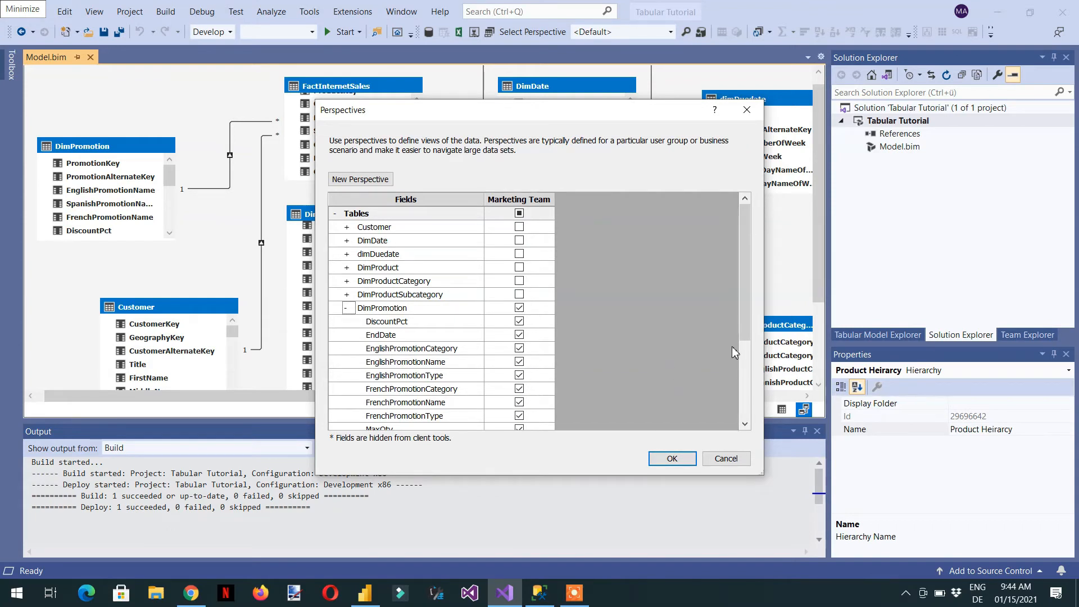
pyautogui.scroll(-3)
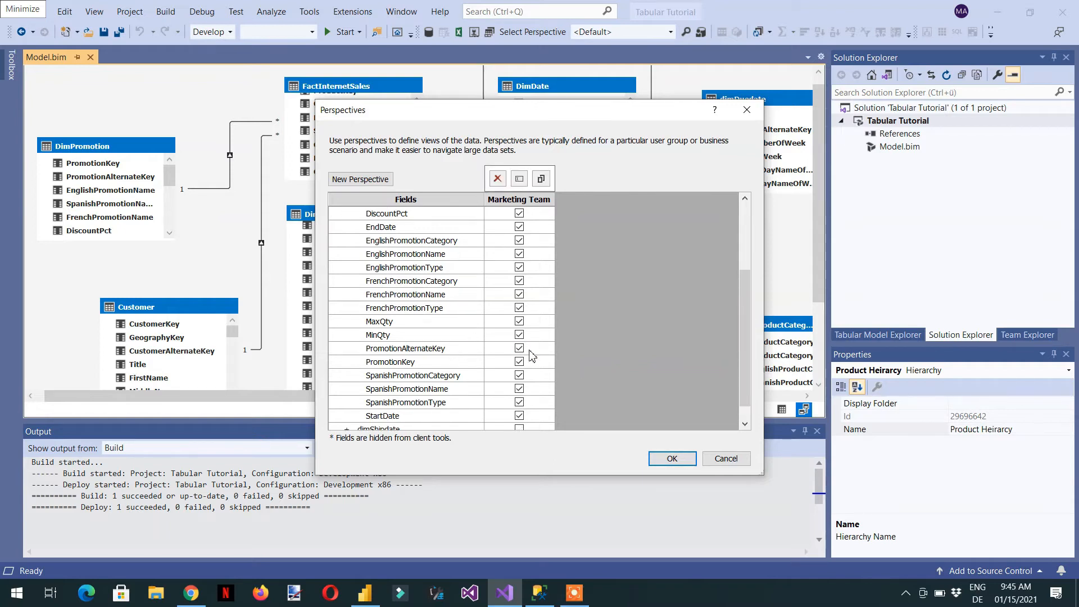
pyautogui.click(520, 349)
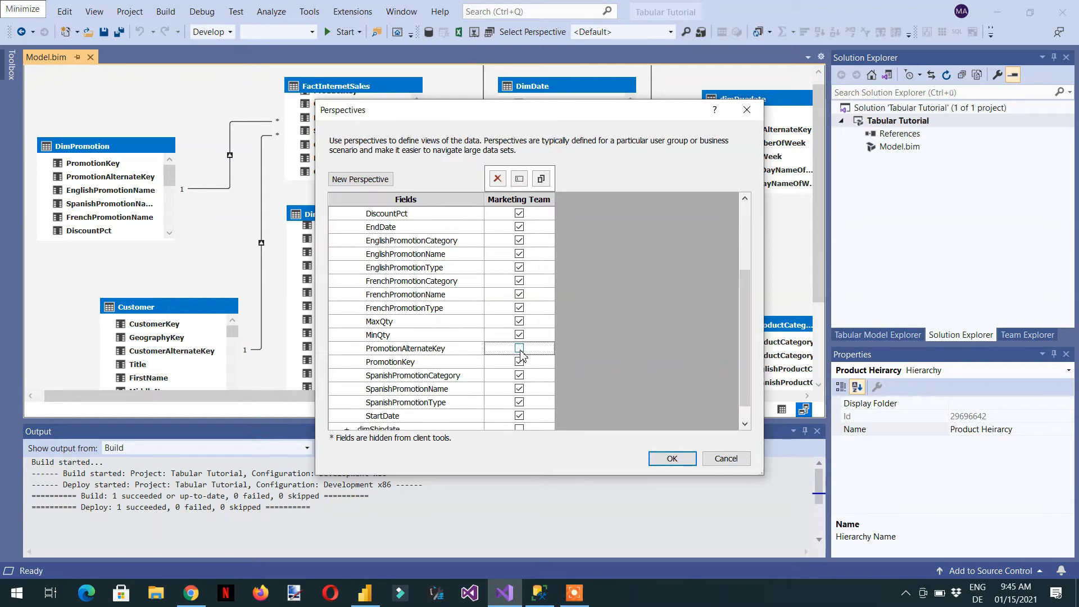
pyautogui.click(519, 348)
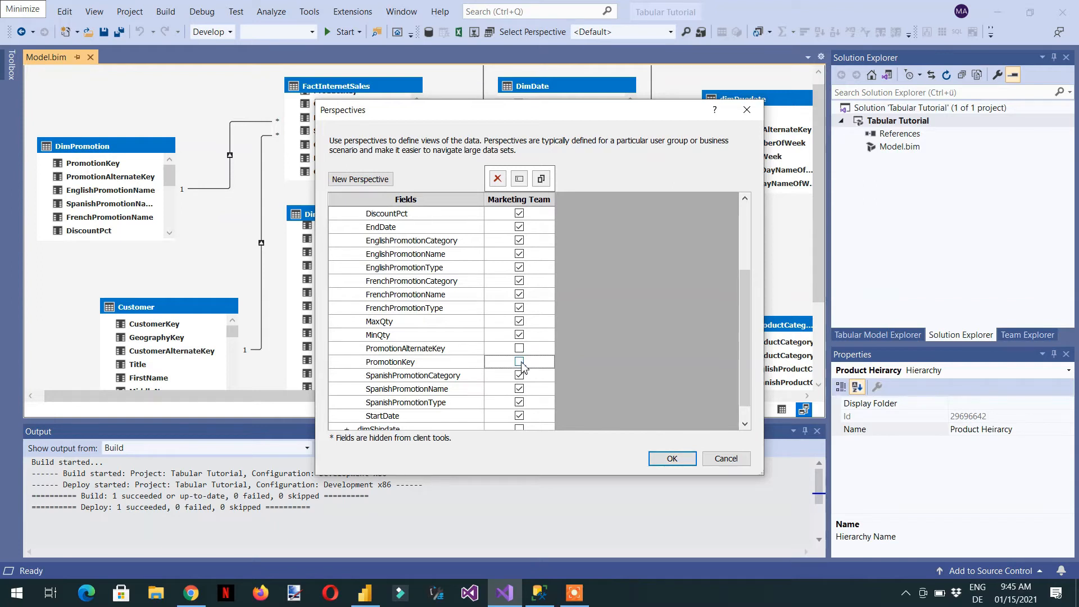
pyautogui.click(519, 361)
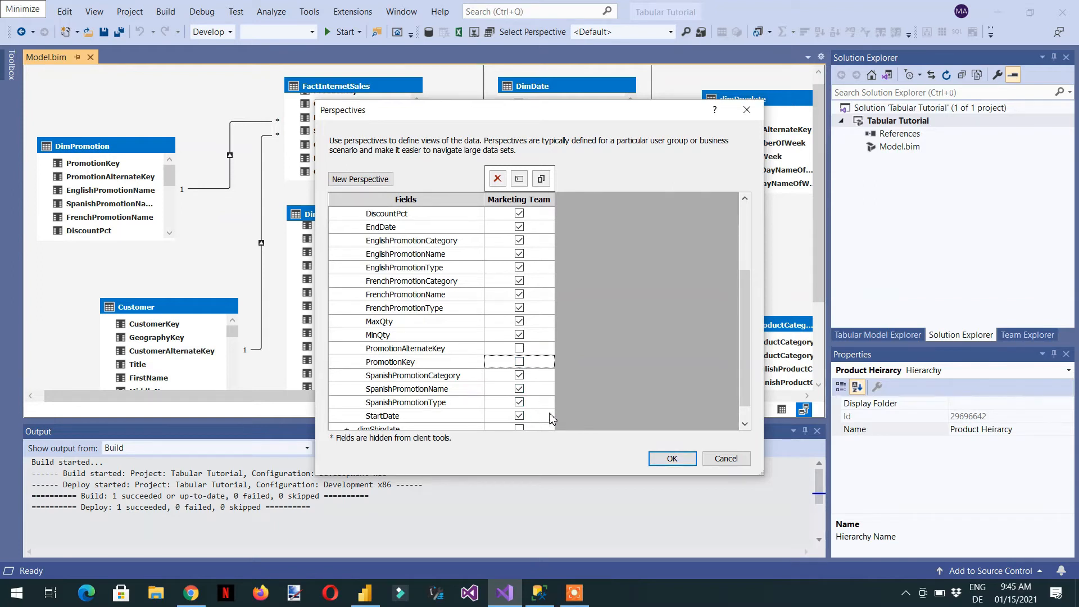
pyautogui.scroll(-3)
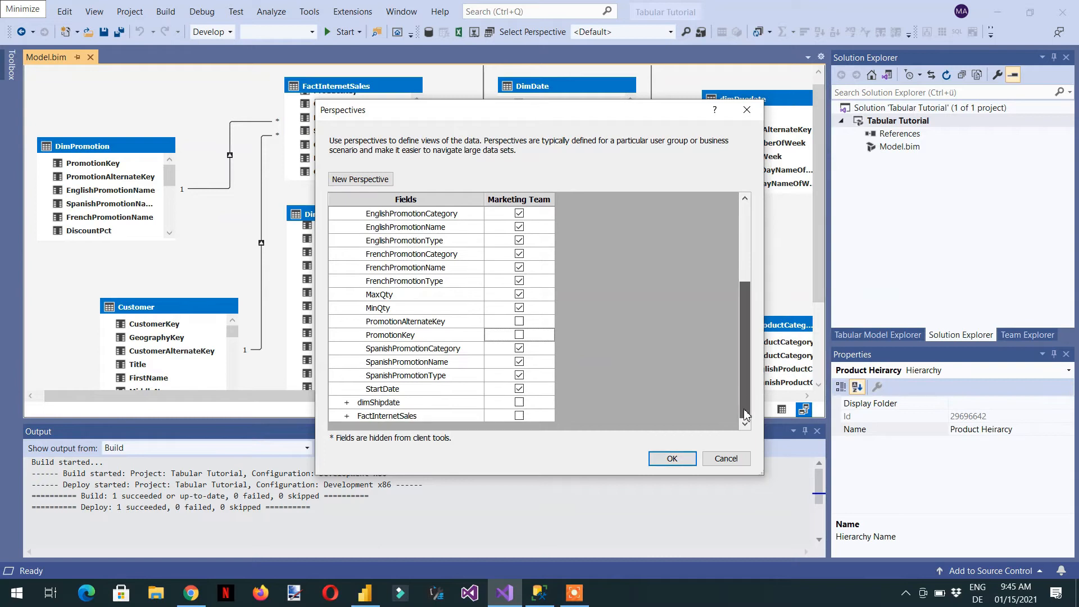
pyautogui.scroll(3)
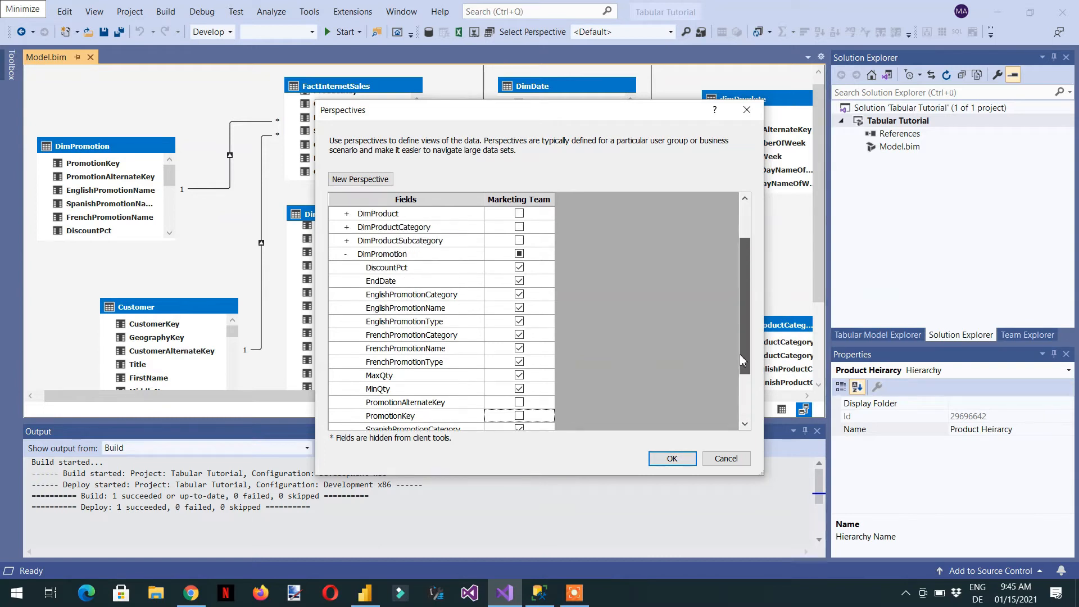
pyautogui.scroll(3)
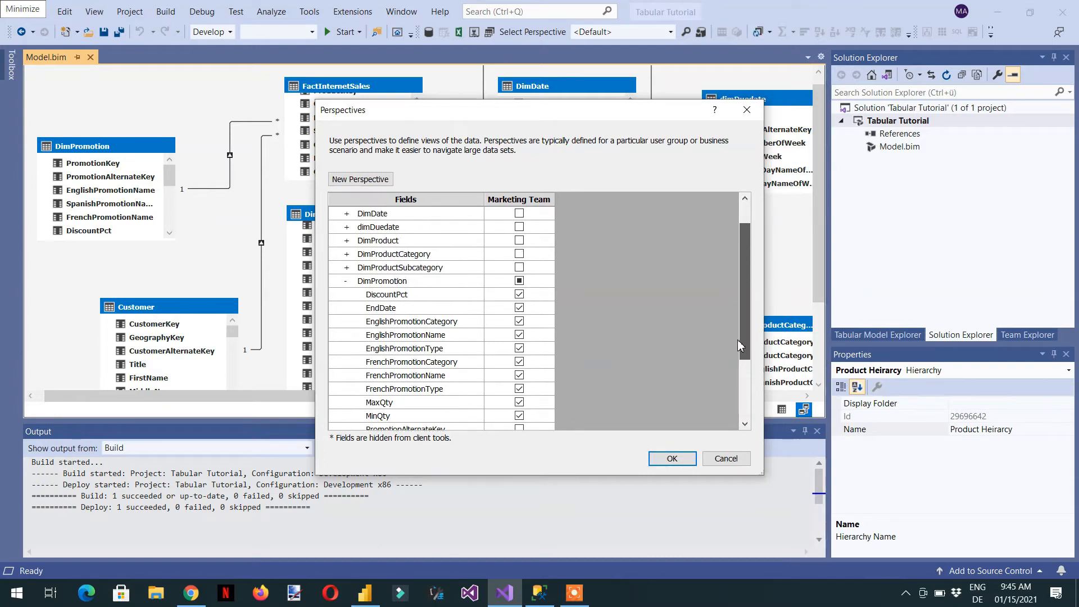
pyautogui.click(346, 281)
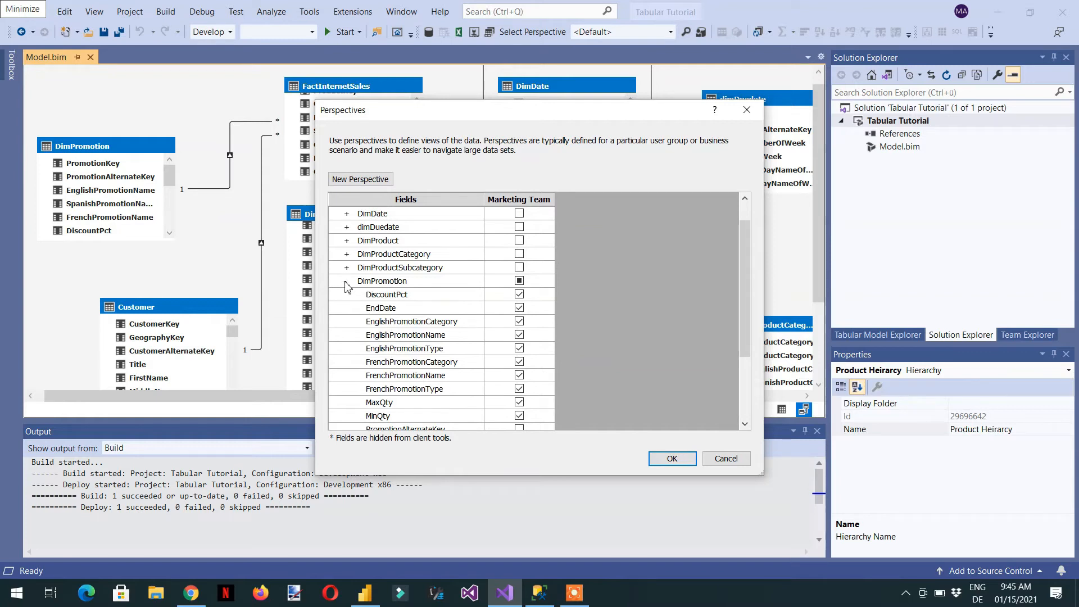
# Include all of FactInternetSales in the Marketing Team perspective and confirm with OK.
pyautogui.click(346, 281)
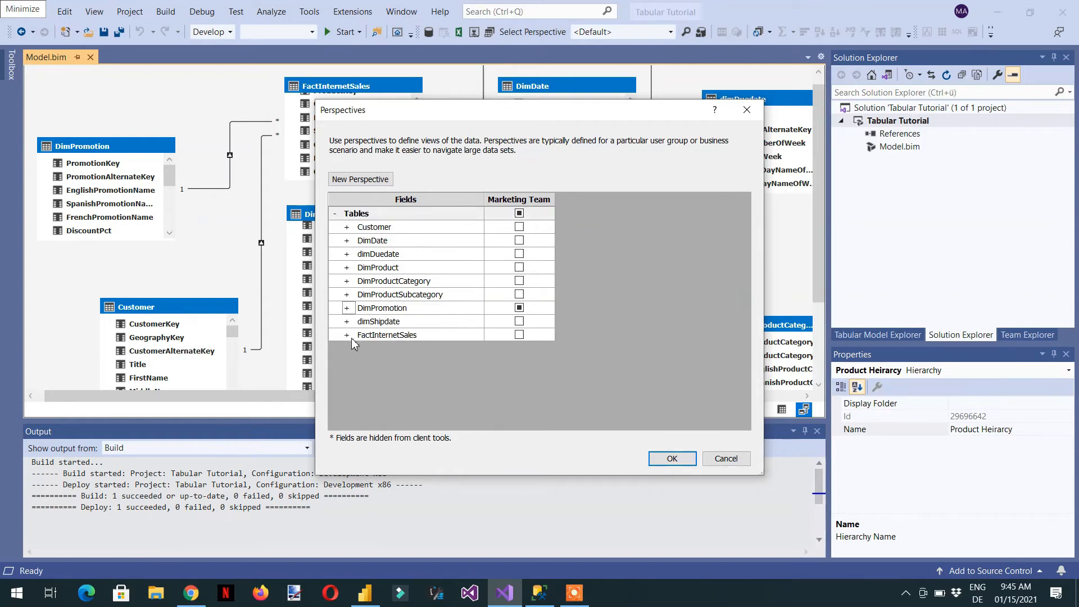
pyautogui.click(520, 337)
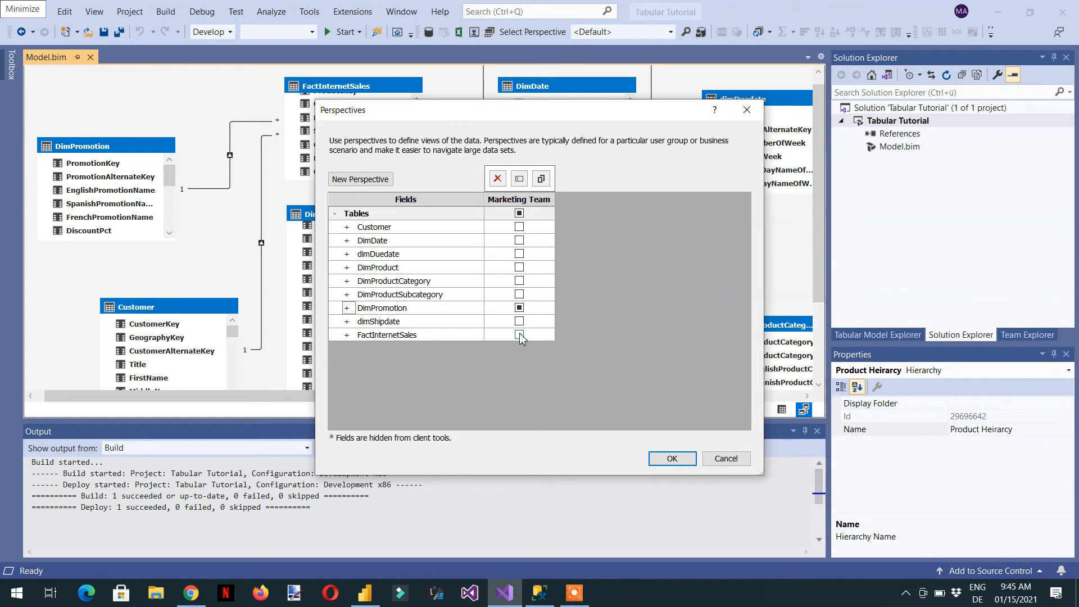
pyautogui.click(519, 335)
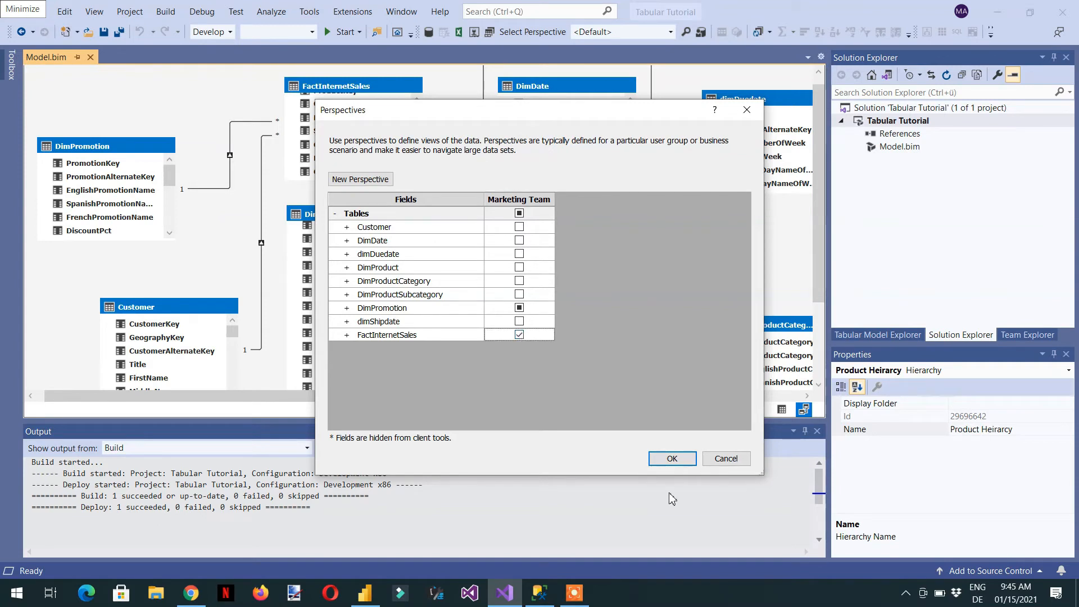
pyautogui.moveTo(672, 458)
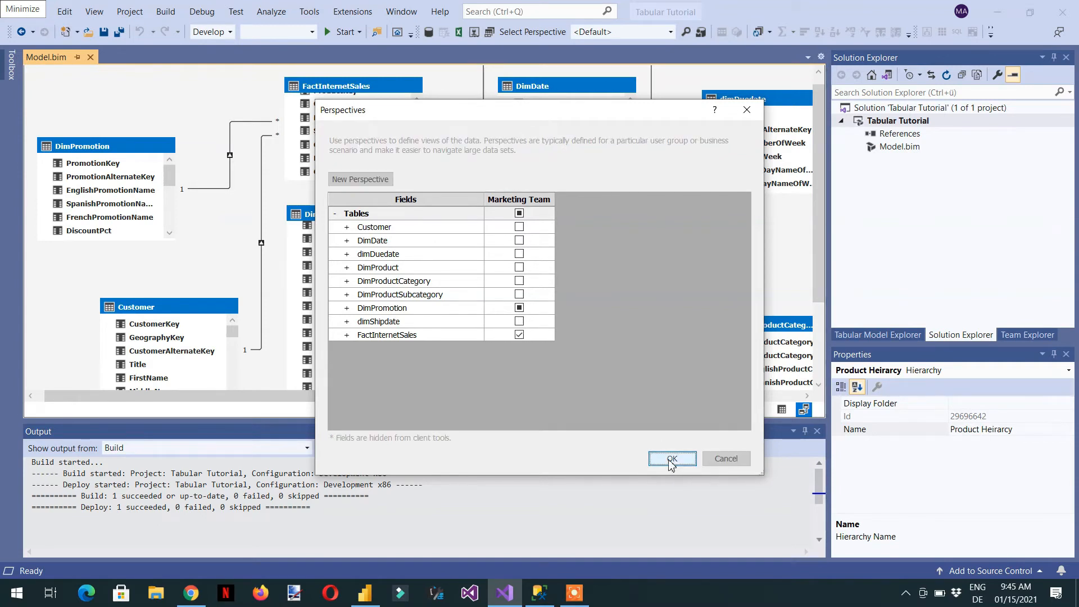
pyautogui.click(671, 459)
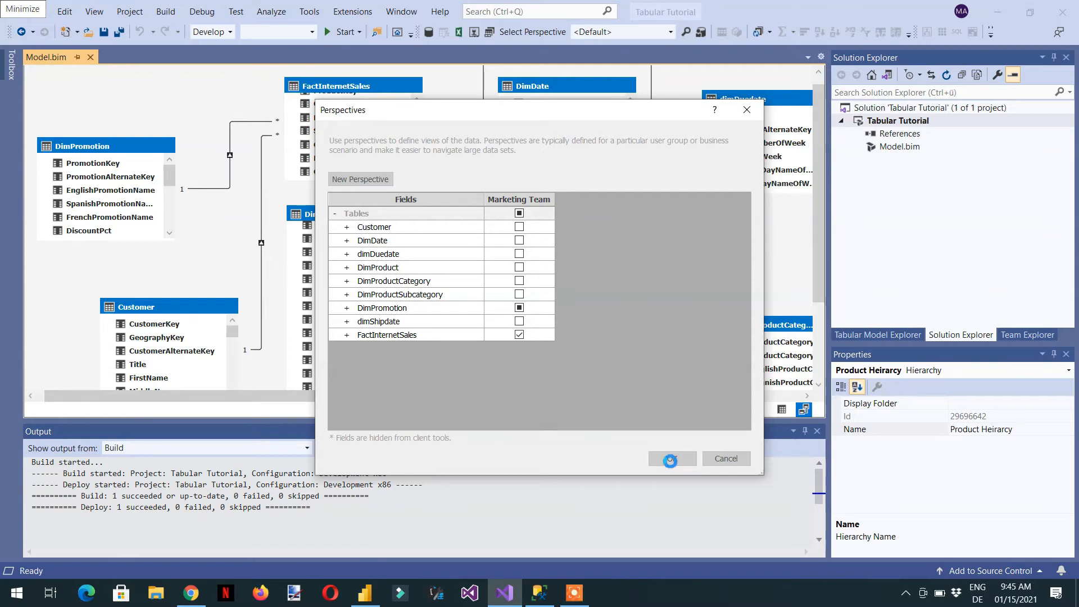
pyautogui.click(671, 459)
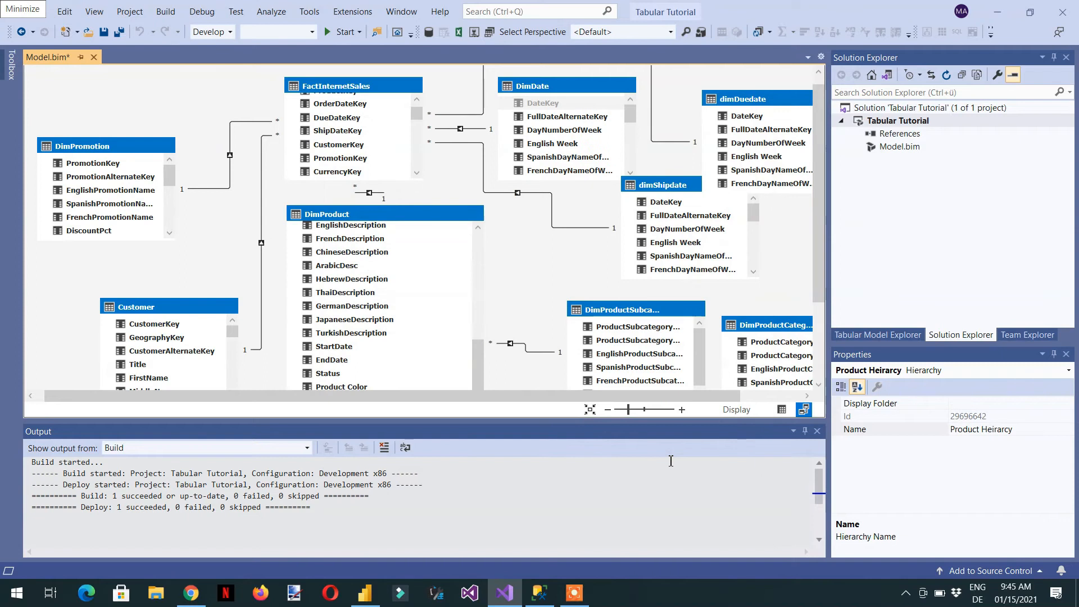
pyautogui.moveTo(617, 102)
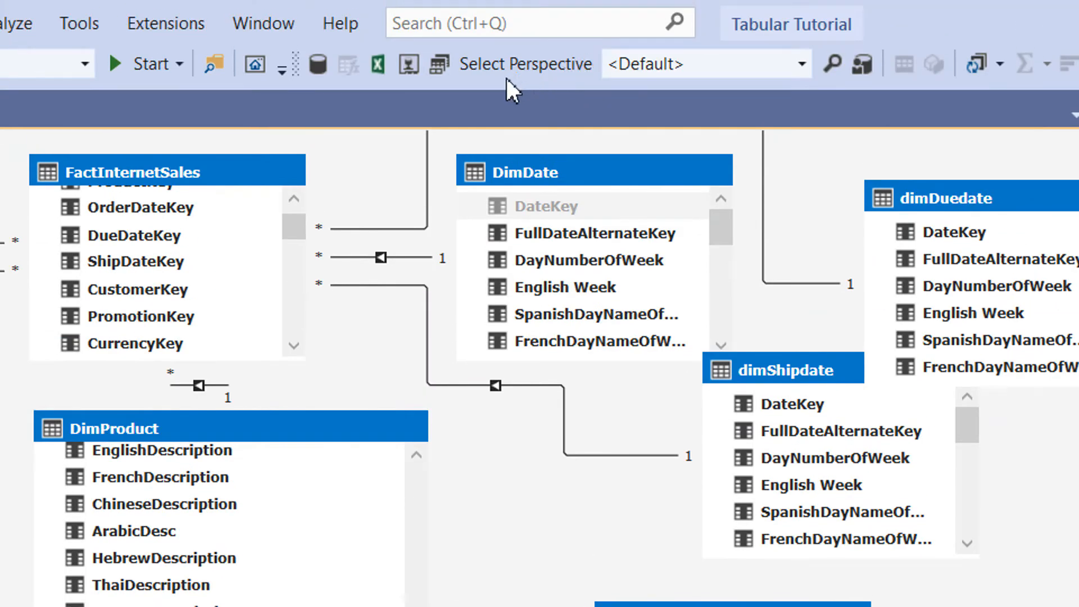
pyautogui.moveTo(684, 97)
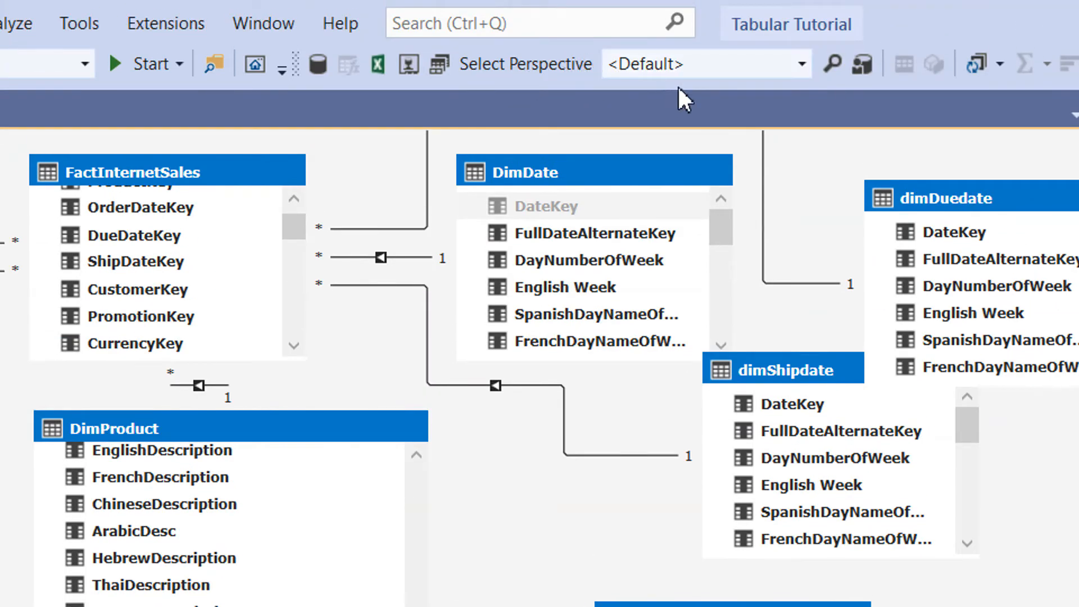
pyautogui.moveTo(608, 105)
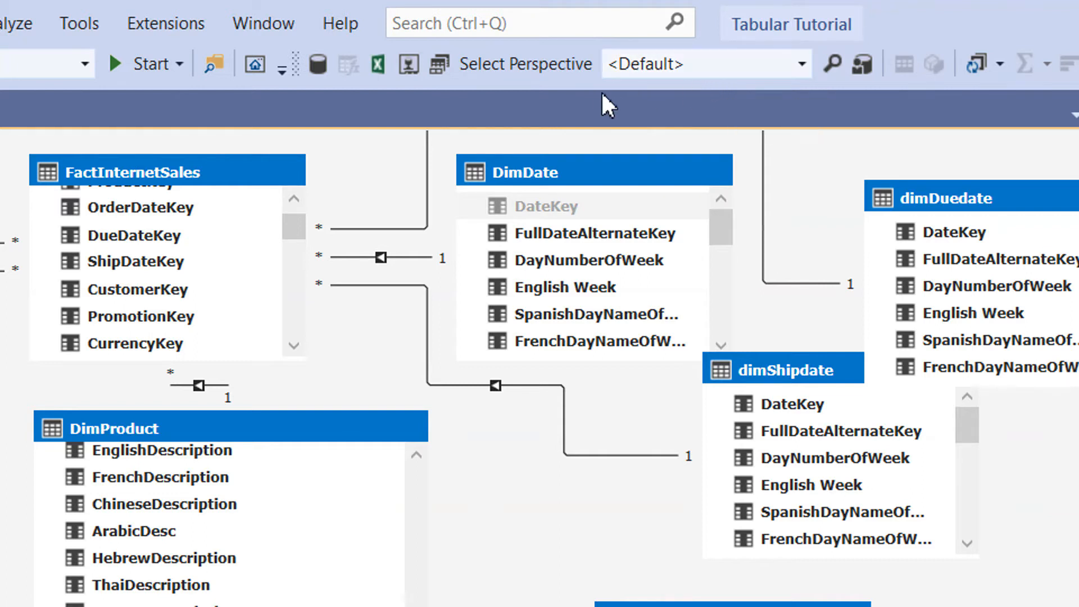
pyautogui.moveTo(801, 66)
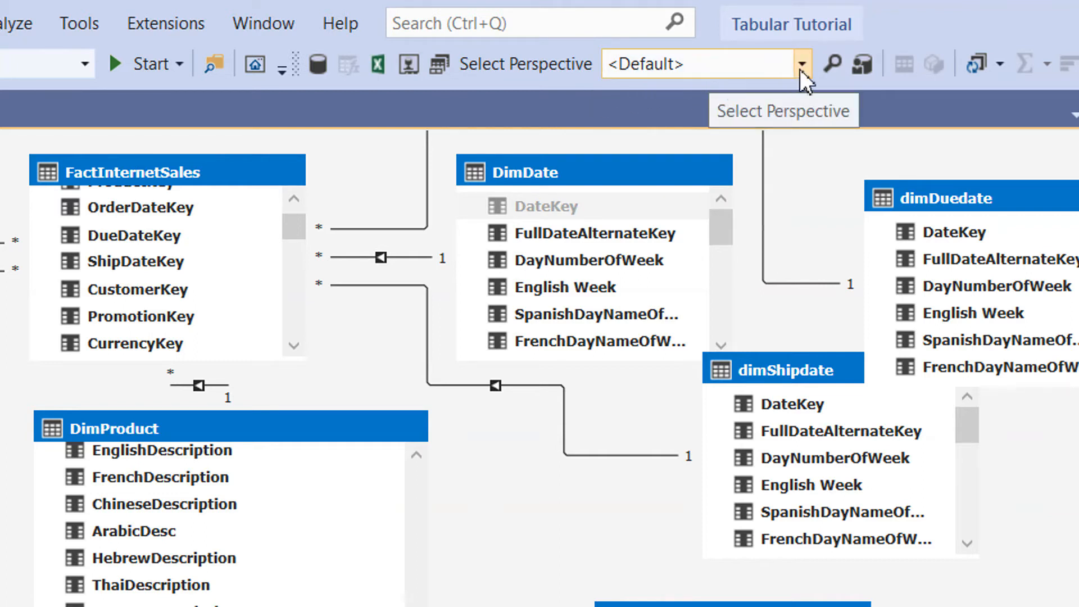
pyautogui.click(798, 63)
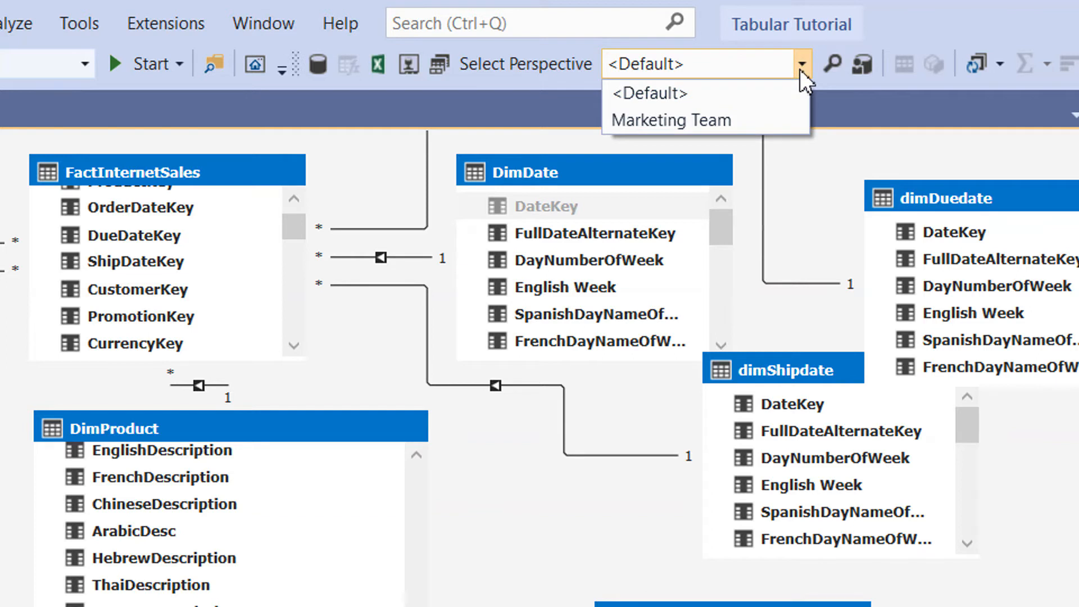
pyautogui.moveTo(706, 121)
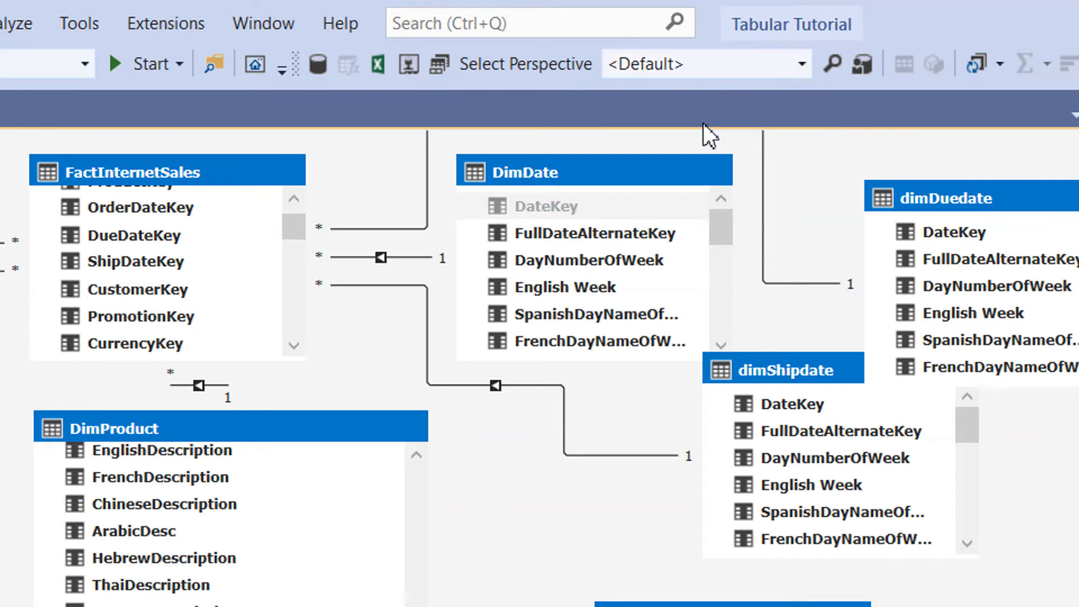
# Select Marketing Team so the diagram shows only FactInternetSales and DimPromotion.
pyautogui.click(706, 62)
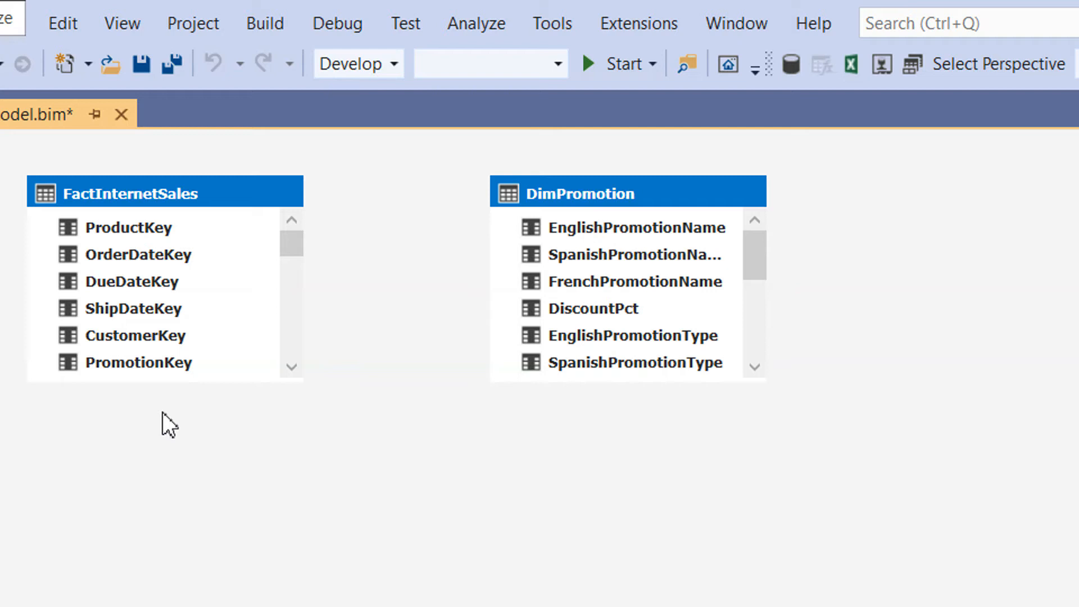
pyautogui.moveTo(863, 393)
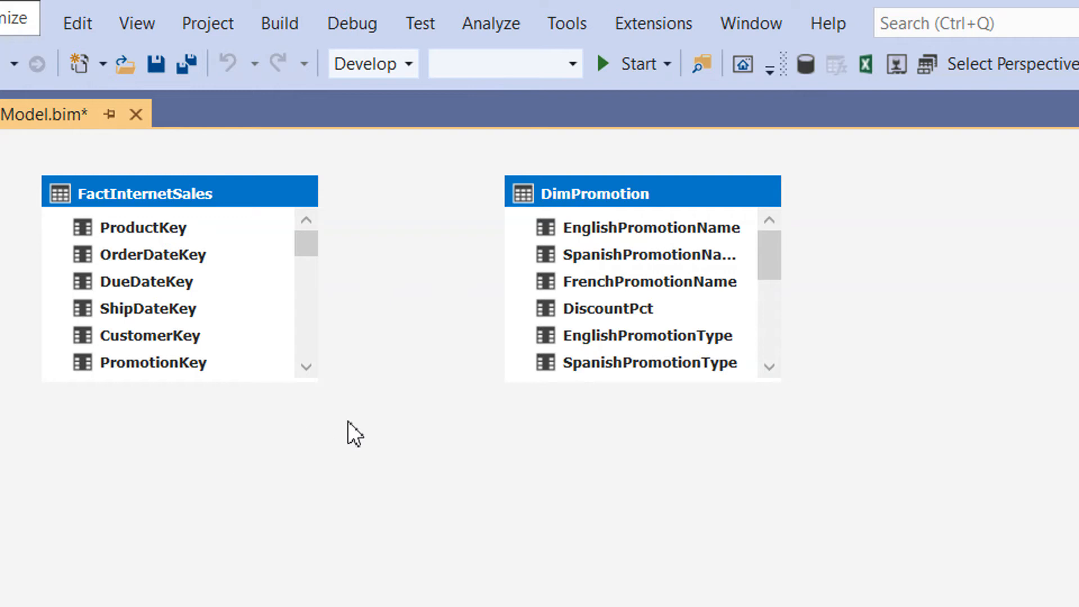
pyautogui.moveTo(352, 315)
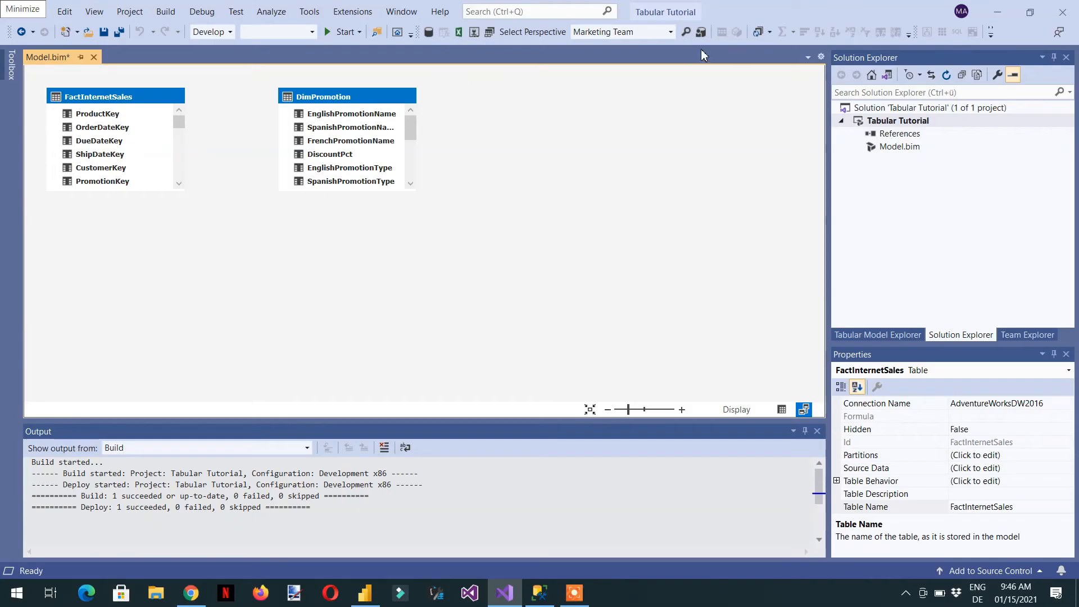
pyautogui.moveTo(674, 31)
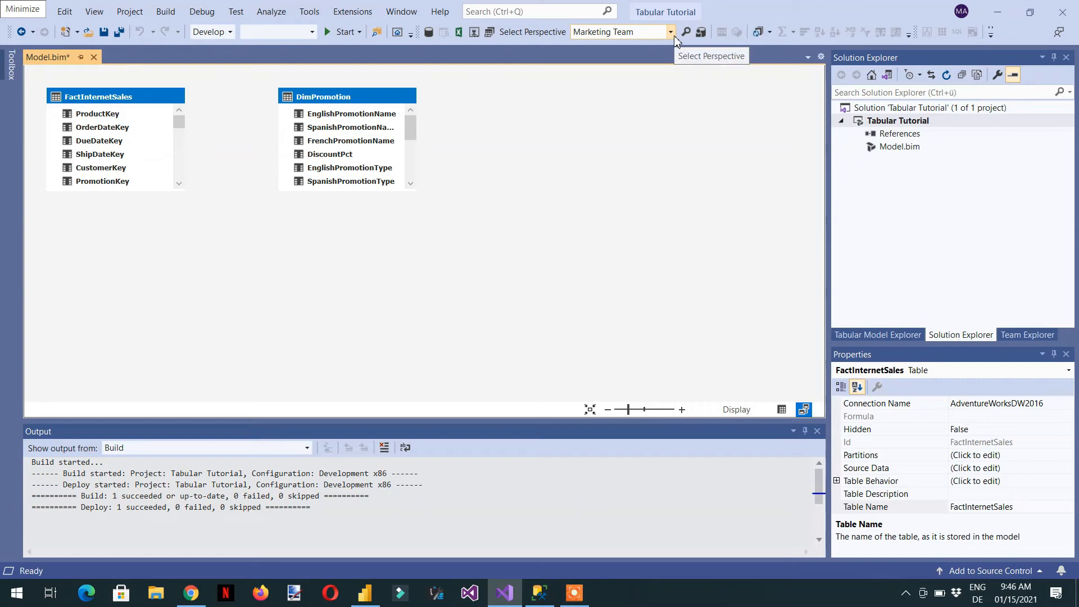
# Reopen the Perspectives Create and Manage window listing Marketing Team.
pyautogui.click(351, 11)
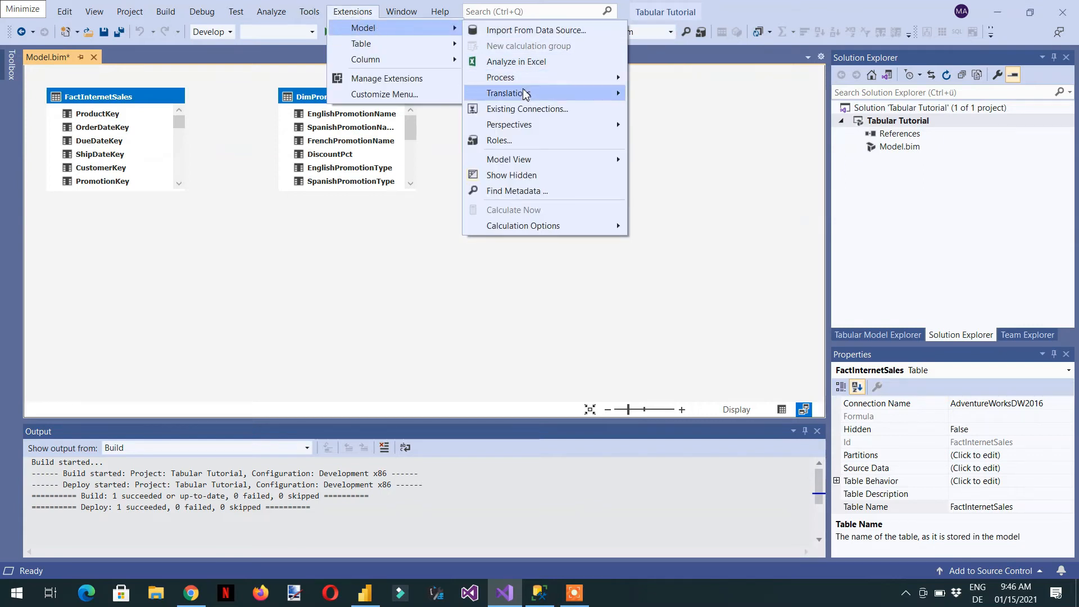
pyautogui.moveTo(509, 125)
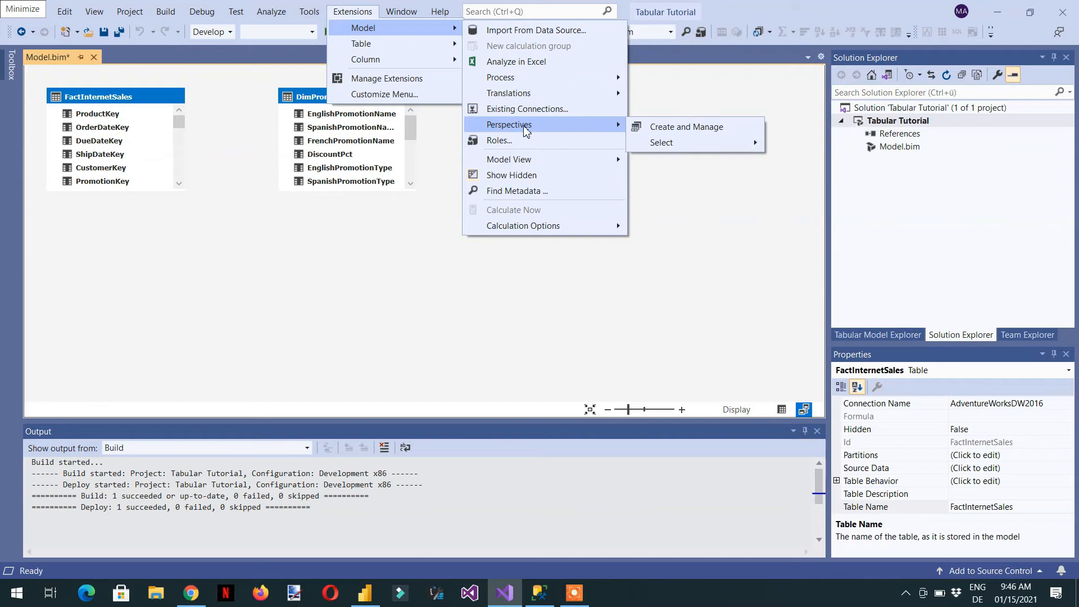
pyautogui.click(685, 127)
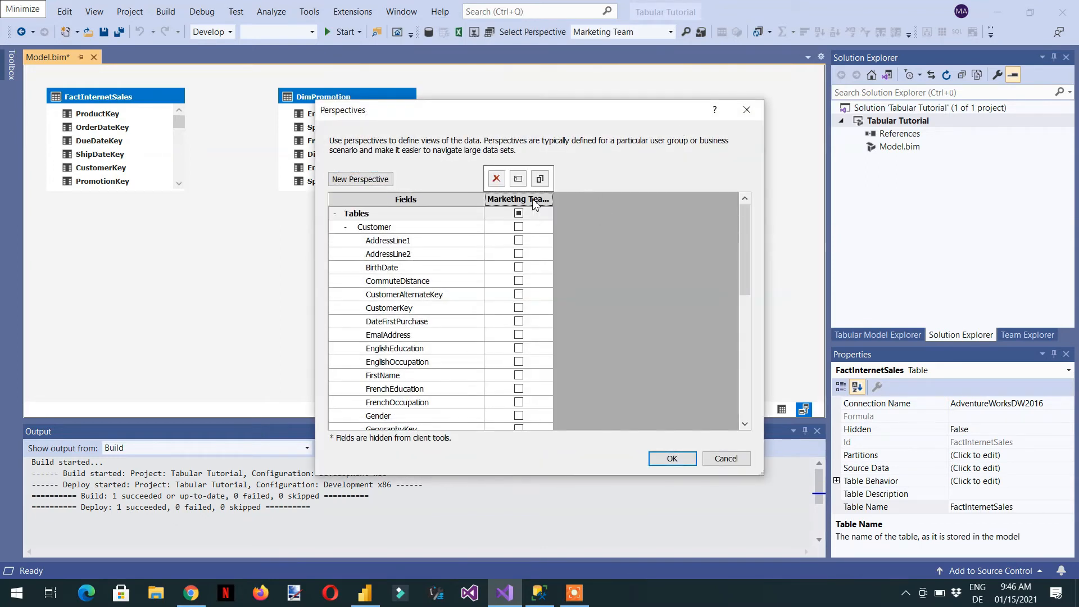
# Include PromotionAlternateKey and PromotionKey from DimPromotion in the Marketing Team perspective.
pyautogui.scroll(-3)
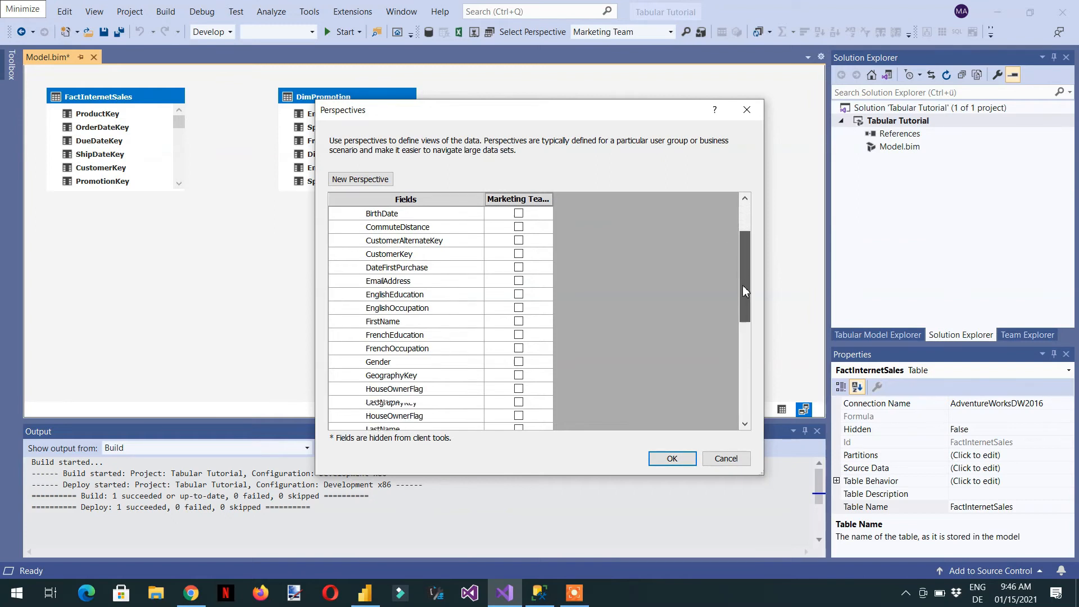
pyautogui.scroll(-3)
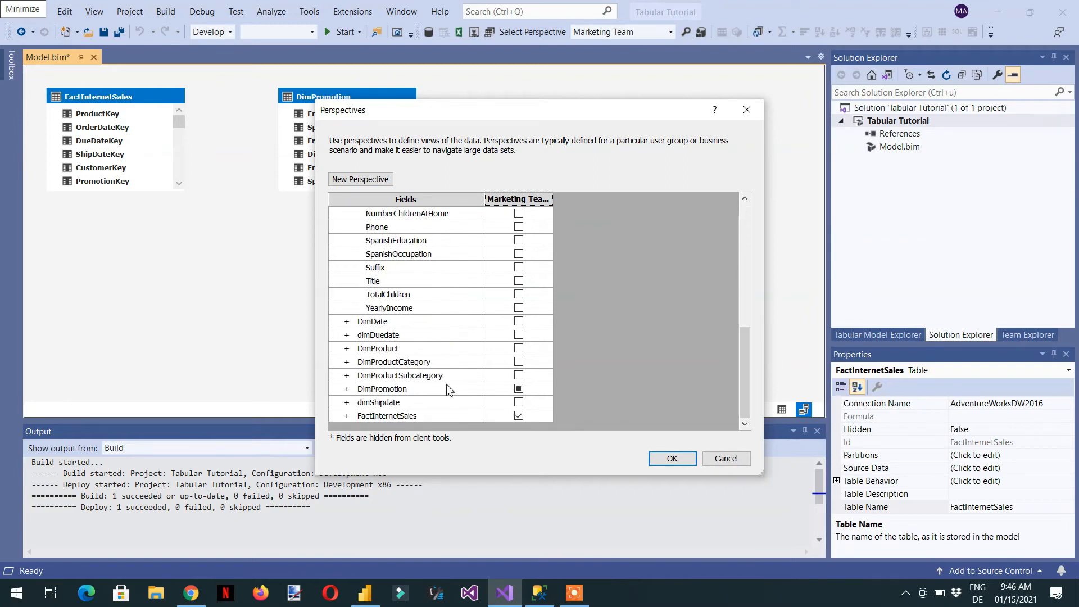
pyautogui.moveTo(349, 381)
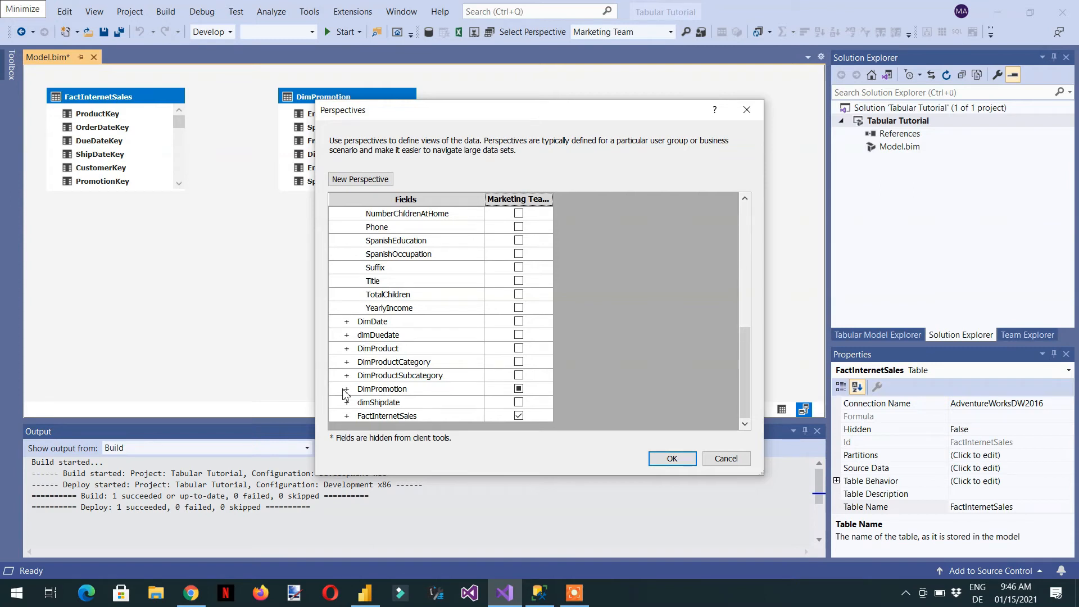
pyautogui.click(347, 389)
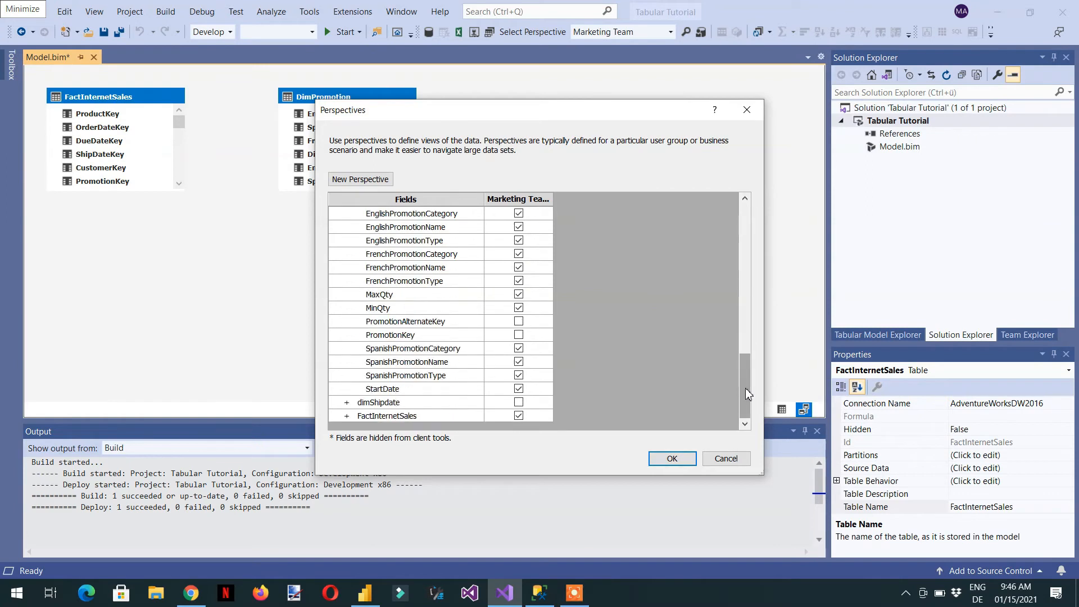
pyautogui.click(518, 320)
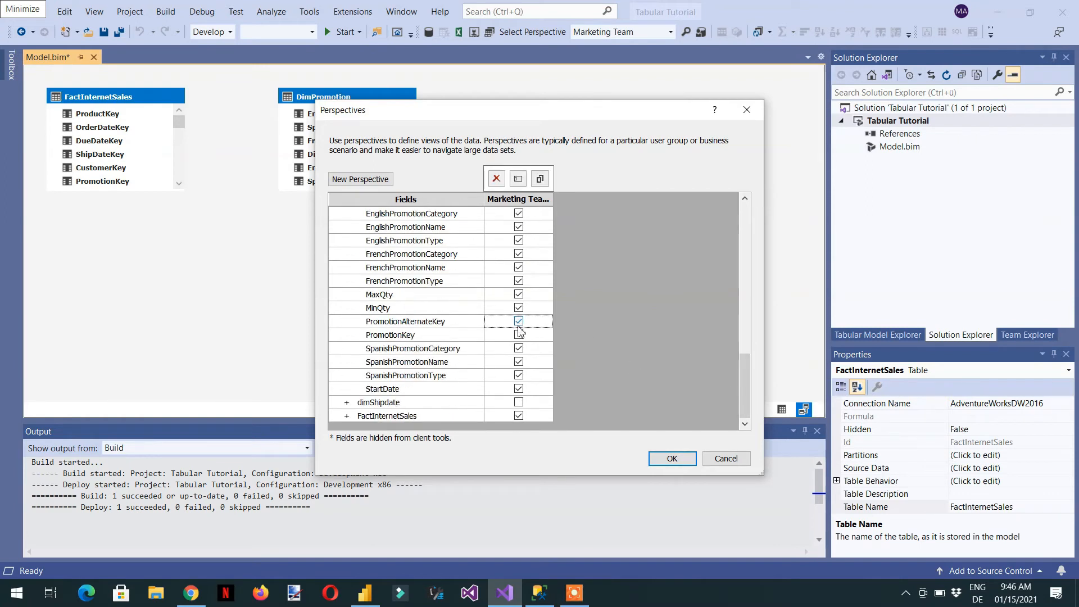
pyautogui.click(518, 349)
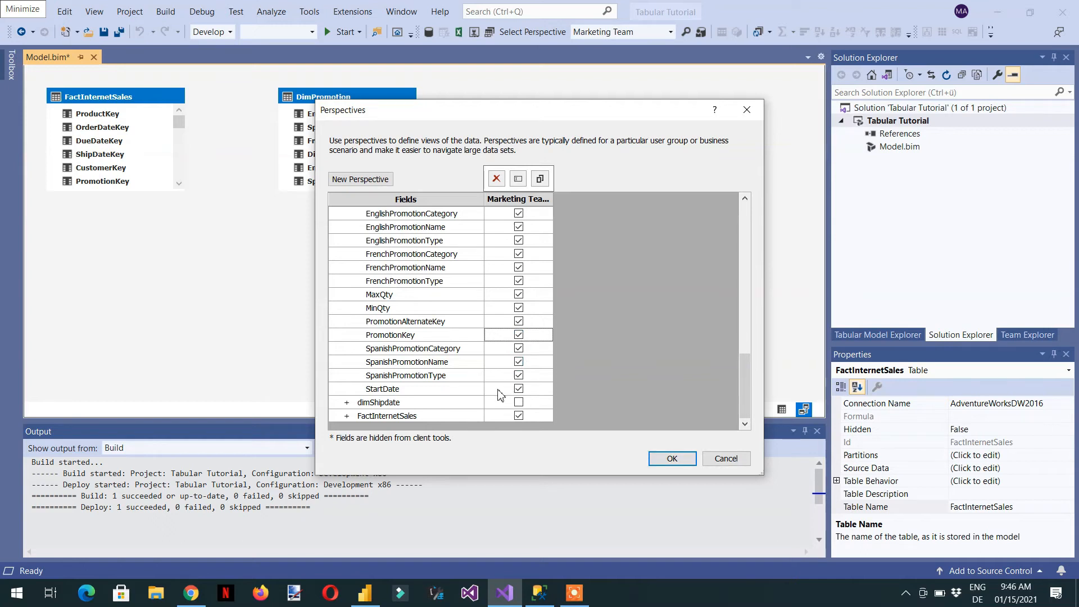
pyautogui.moveTo(509, 386)
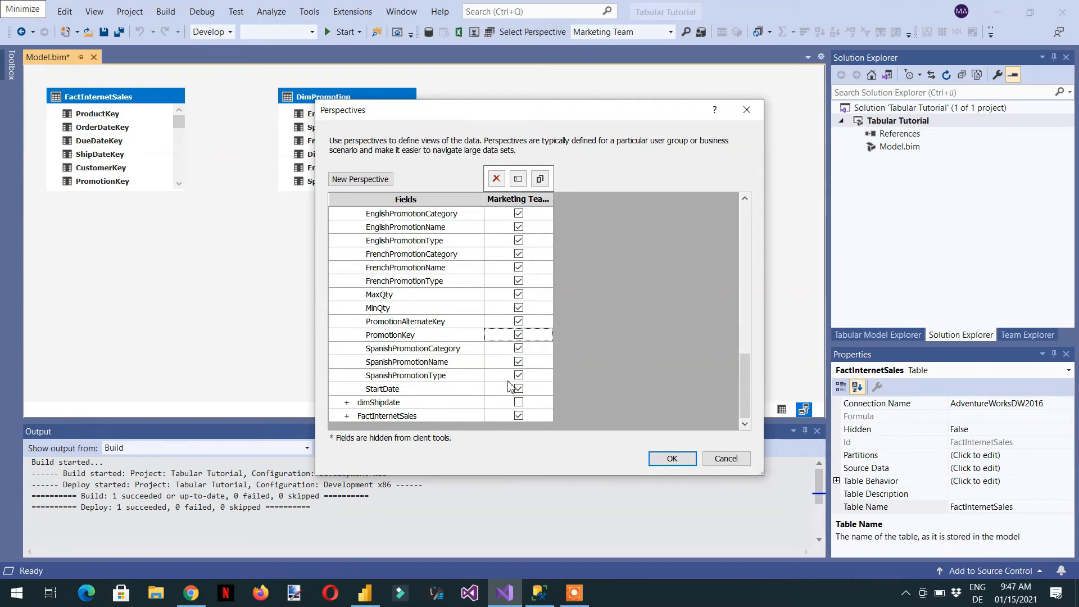
# Exclude SpanishPromotionCategory, SpanishPromotionName and SpanishPromotionType from the perspective.
pyautogui.click(518, 376)
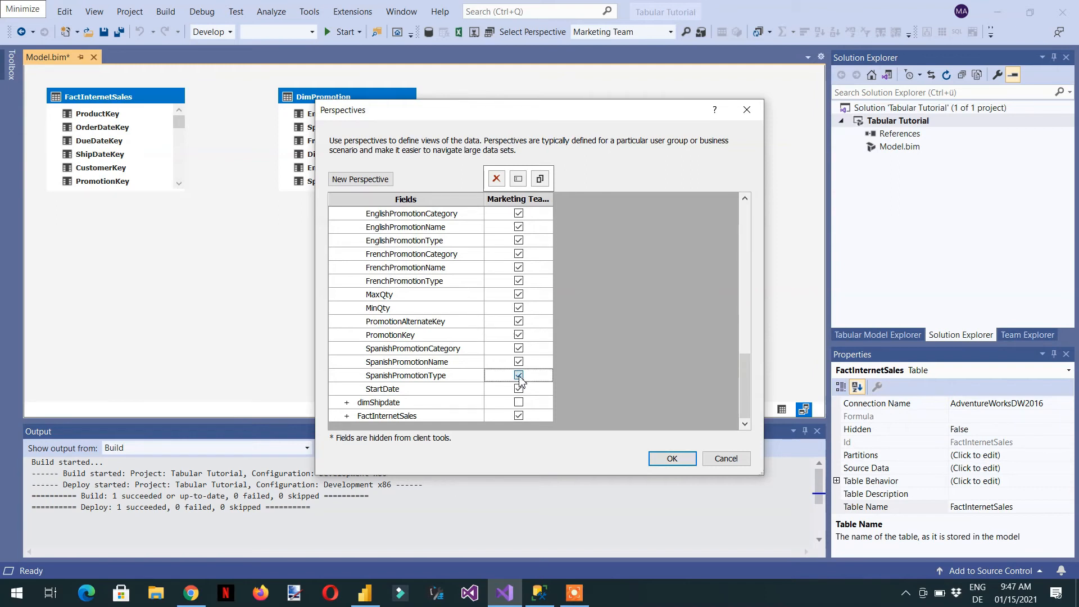
pyautogui.click(519, 361)
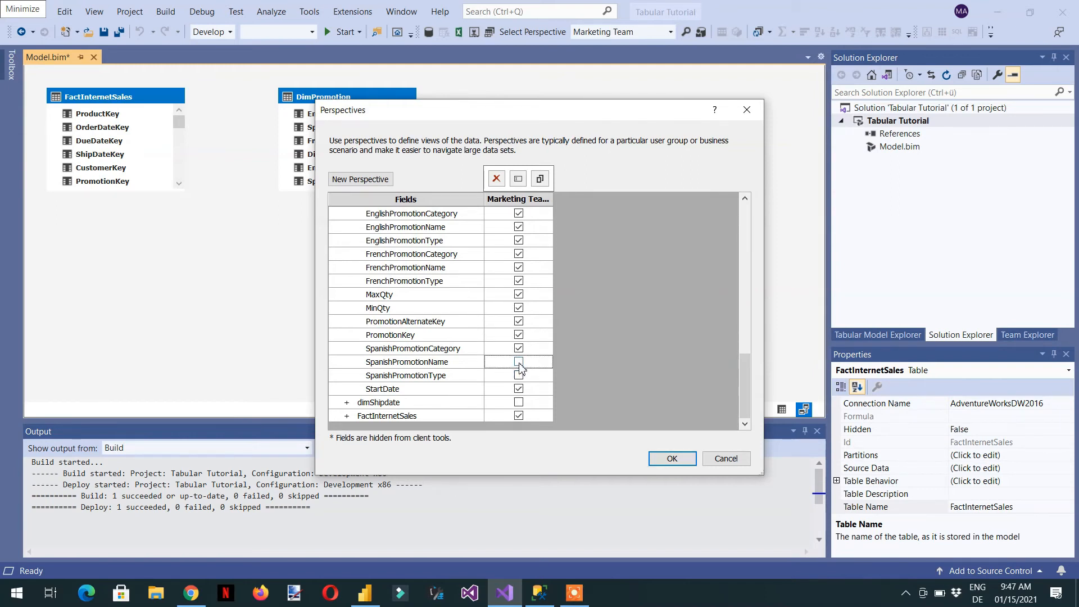
pyautogui.click(519, 349)
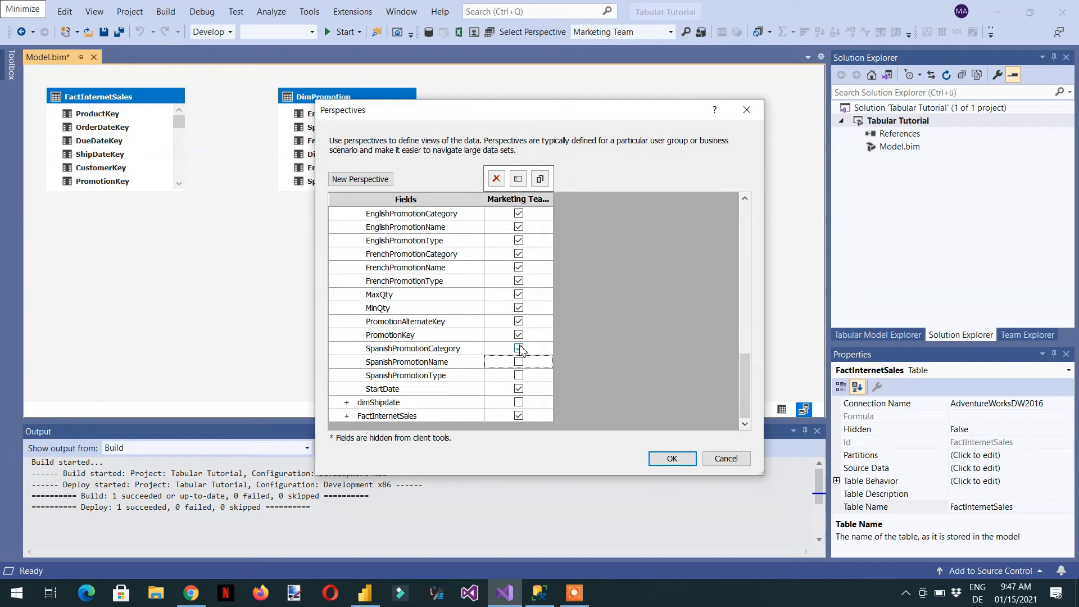
pyautogui.click(518, 349)
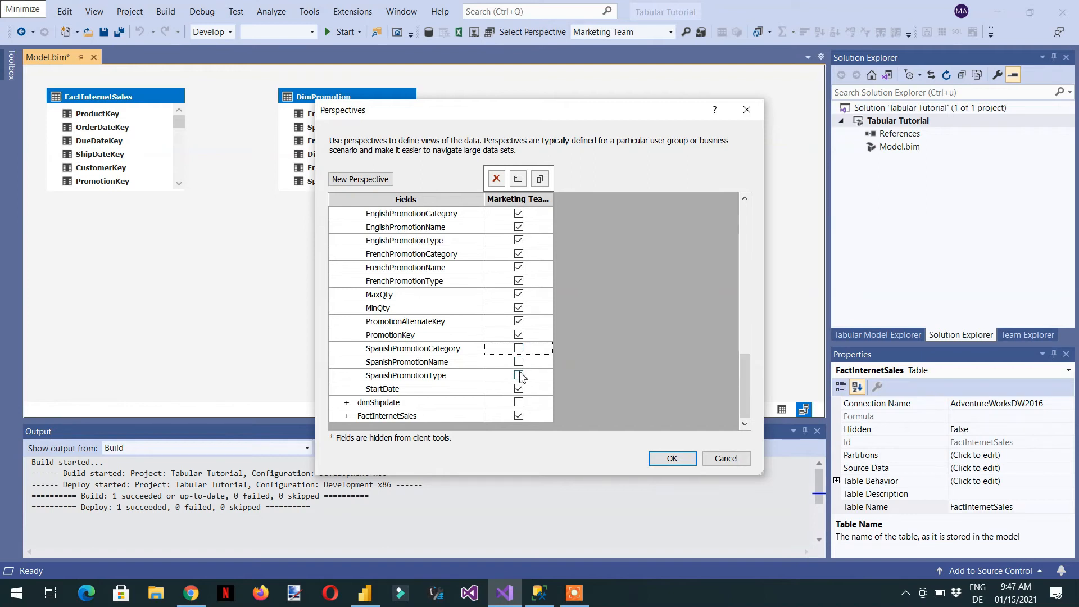
pyautogui.click(519, 375)
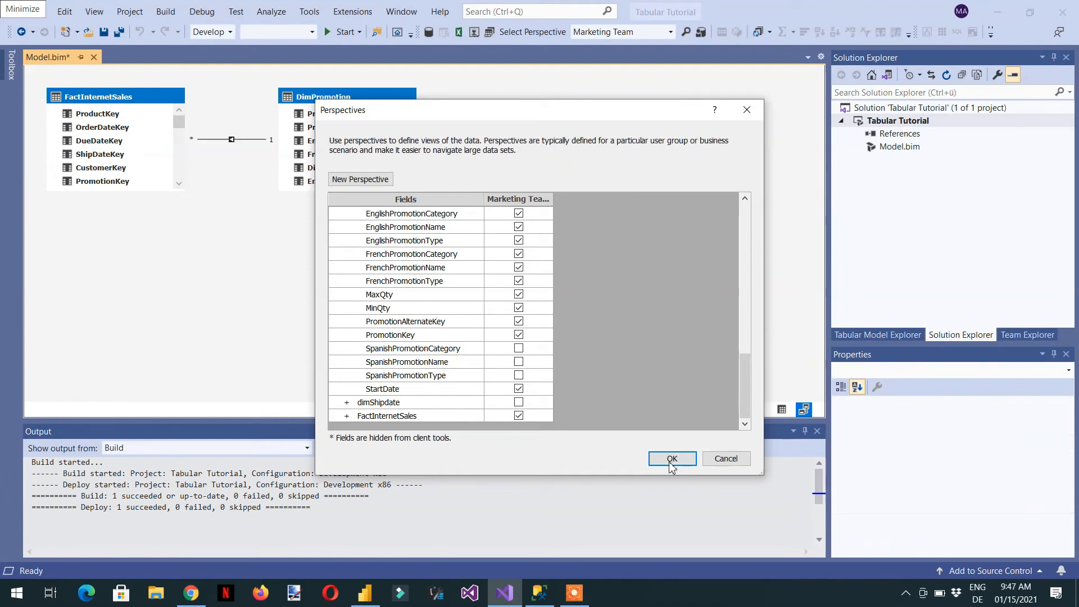
# Save the perspective edits and deploy the Tabular Tutorial project to the server.
pyautogui.click(671, 459)
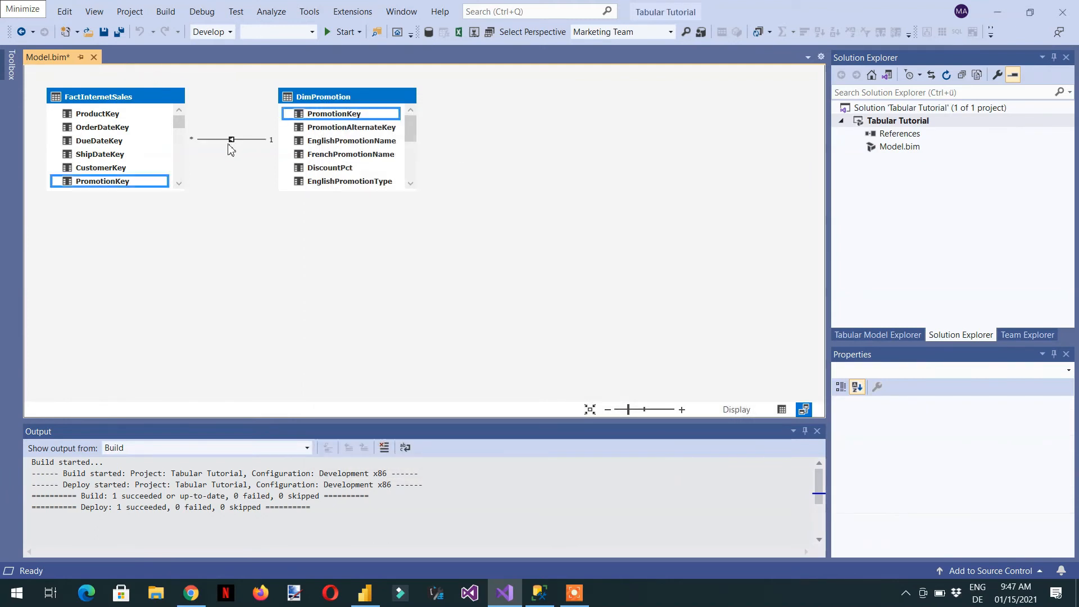
pyautogui.moveTo(263, 150)
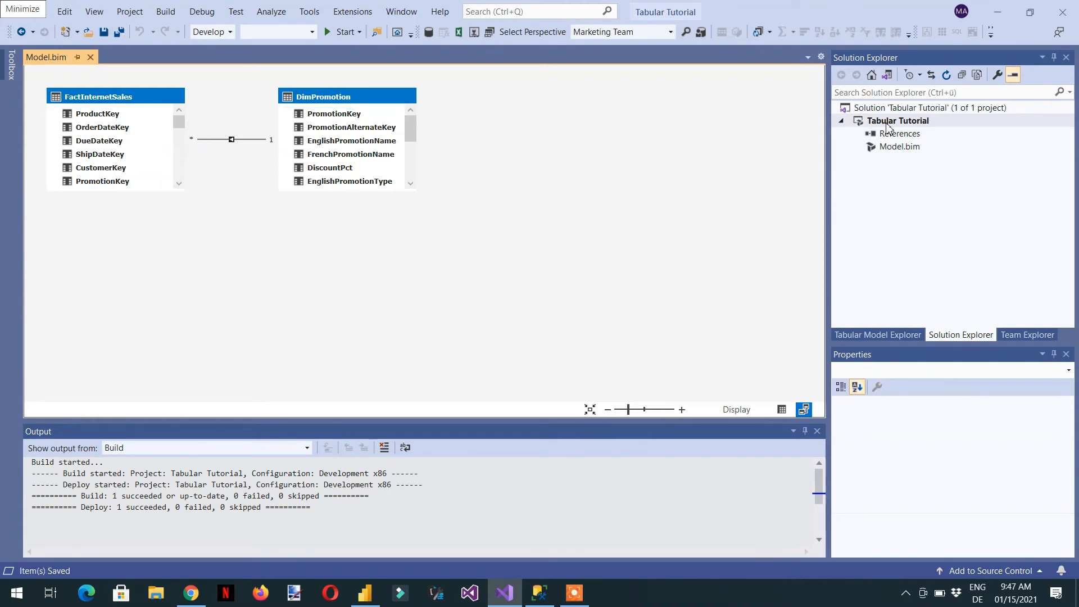
pyautogui.rightClick(897, 120)
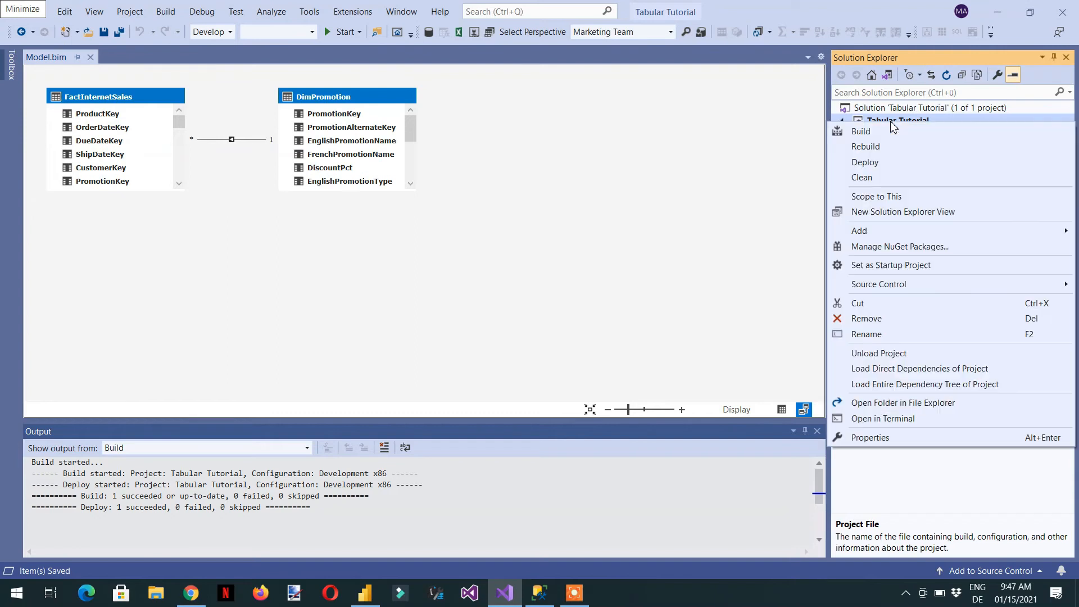
pyautogui.moveTo(900, 200)
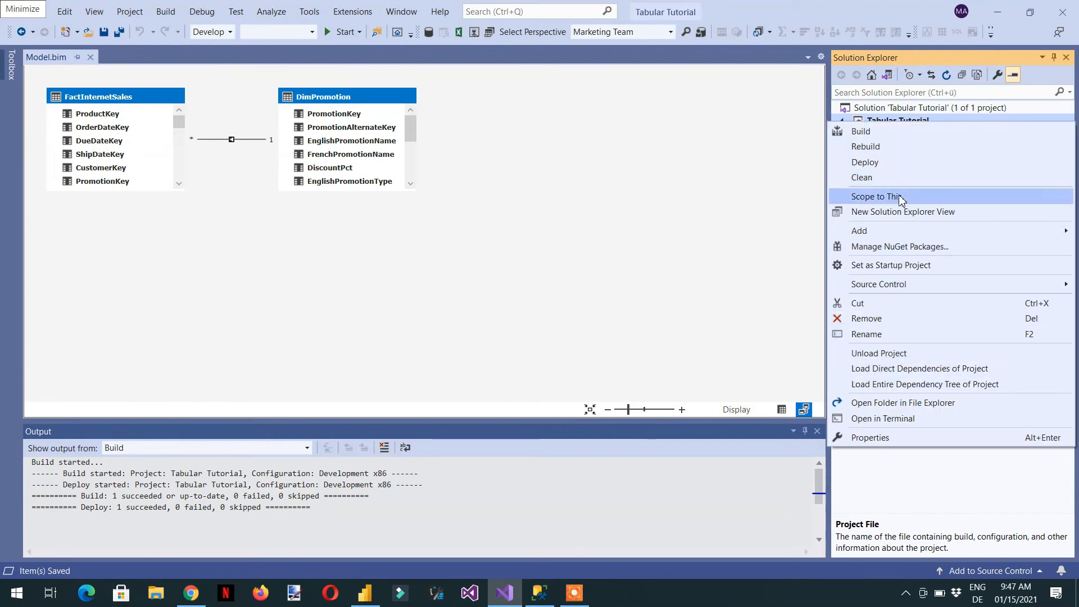
pyautogui.click(865, 162)
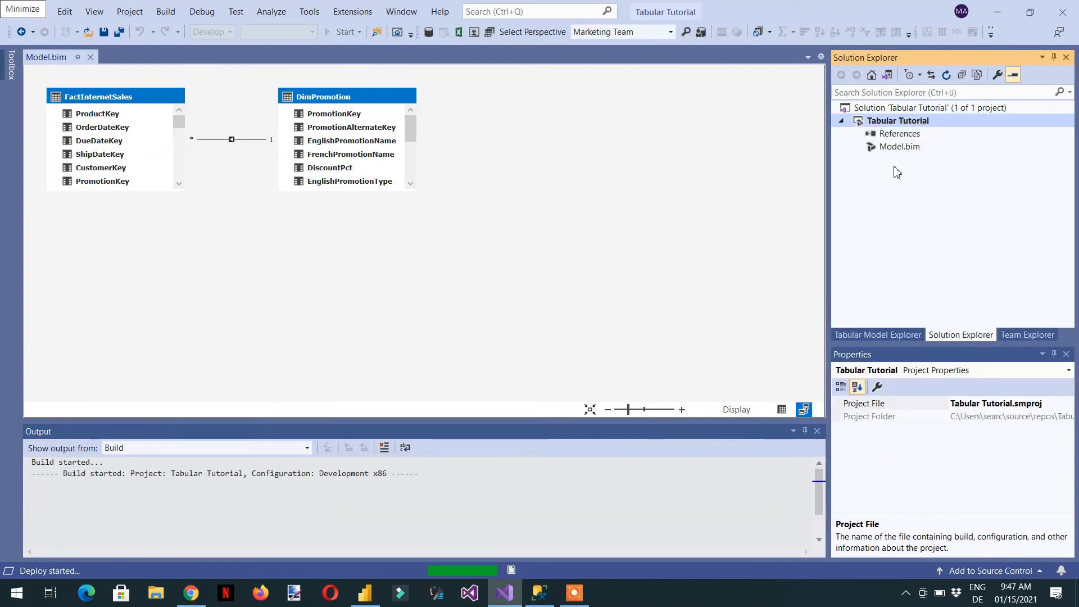
pyautogui.click(876, 335)
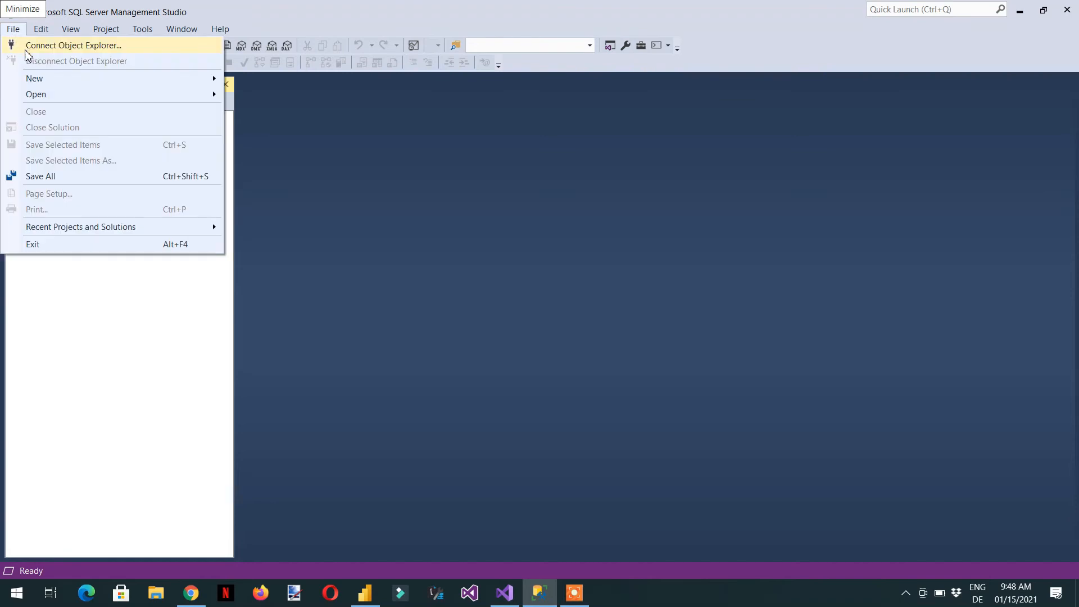
# Start a new Object Explorer connection with server type Analysis Services.
pyautogui.click(73, 45)
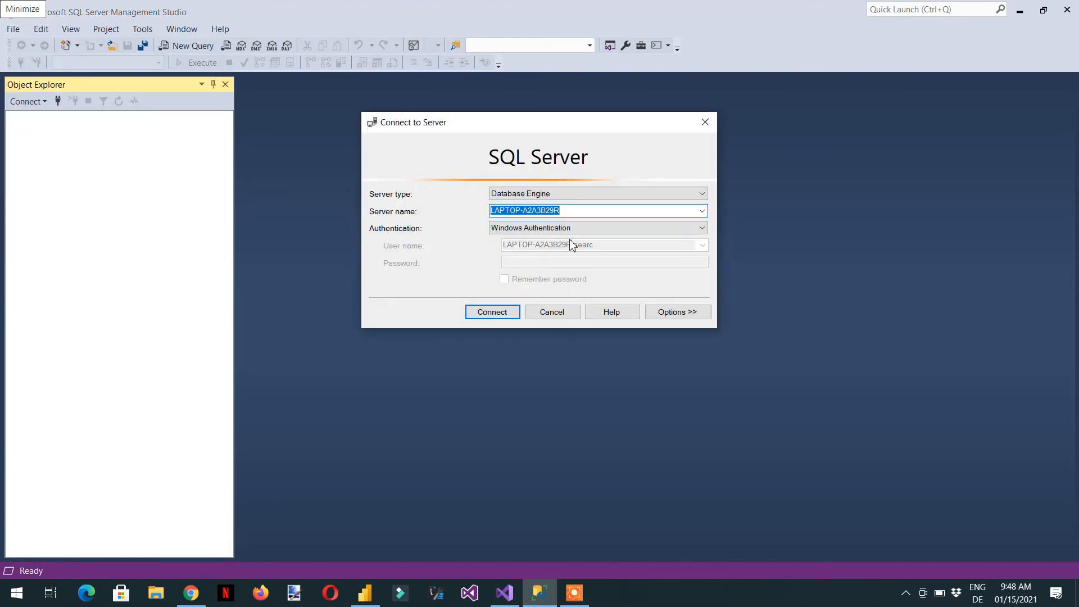
pyautogui.click(701, 193)
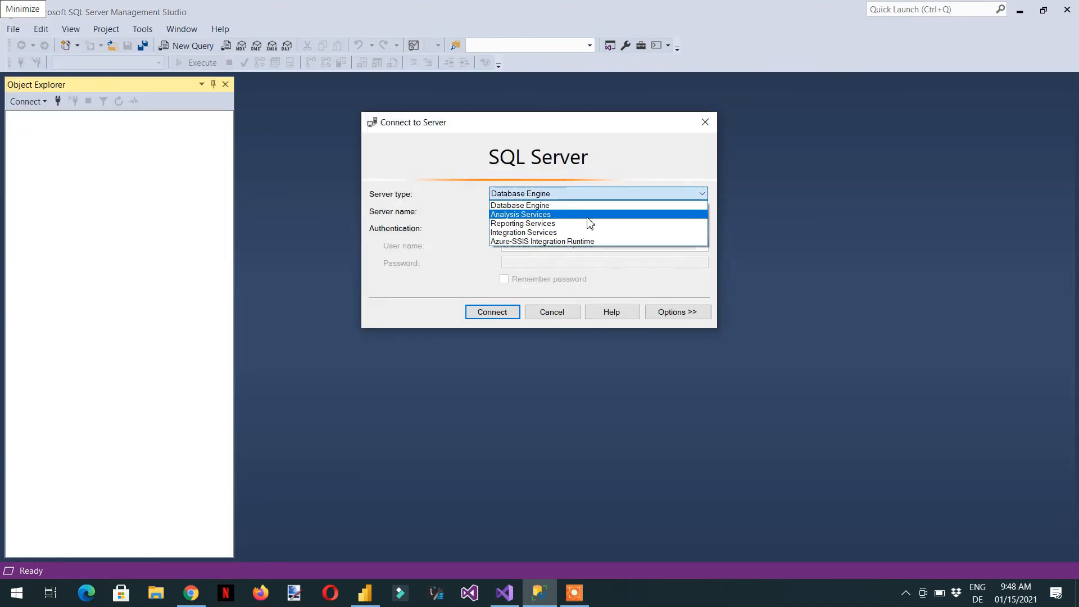
pyautogui.click(520, 214)
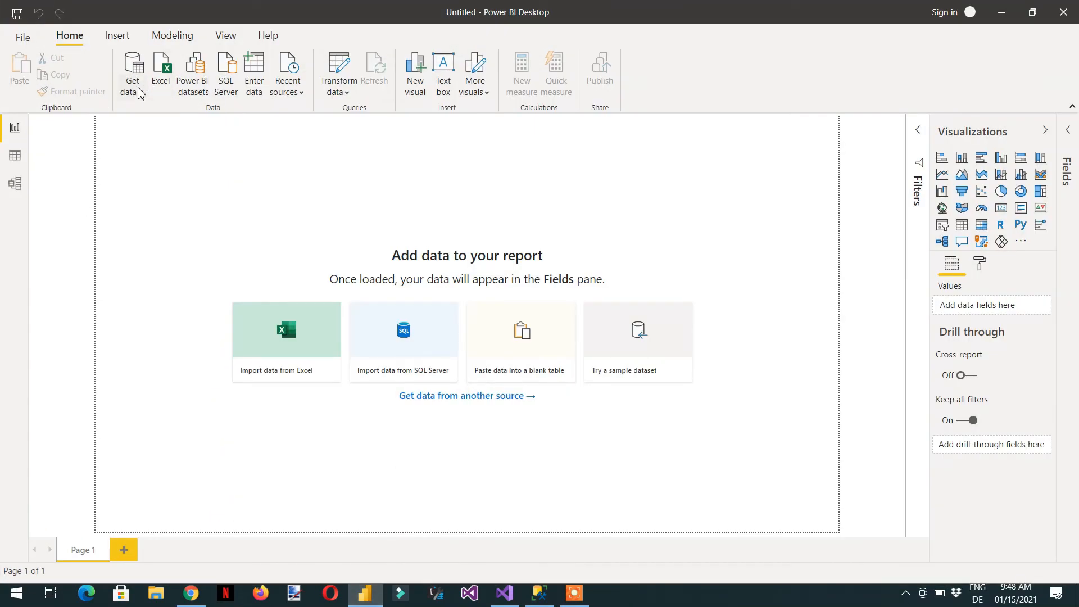
# Connect live to Analysis Services server LAPTOP-A2A3B29R to list its models.
pyautogui.click(130, 74)
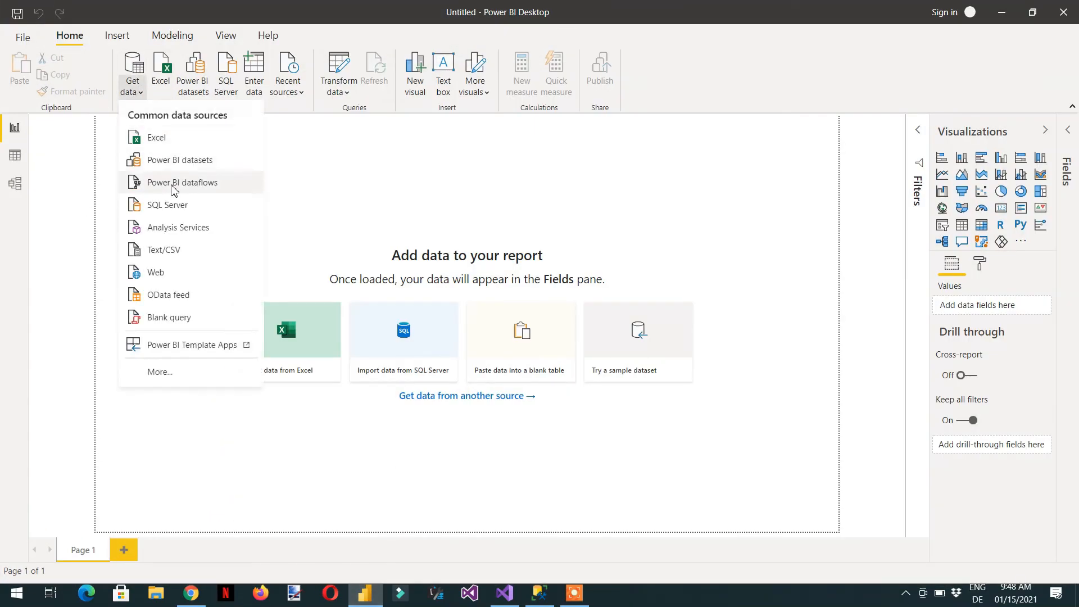
pyautogui.click(185, 232)
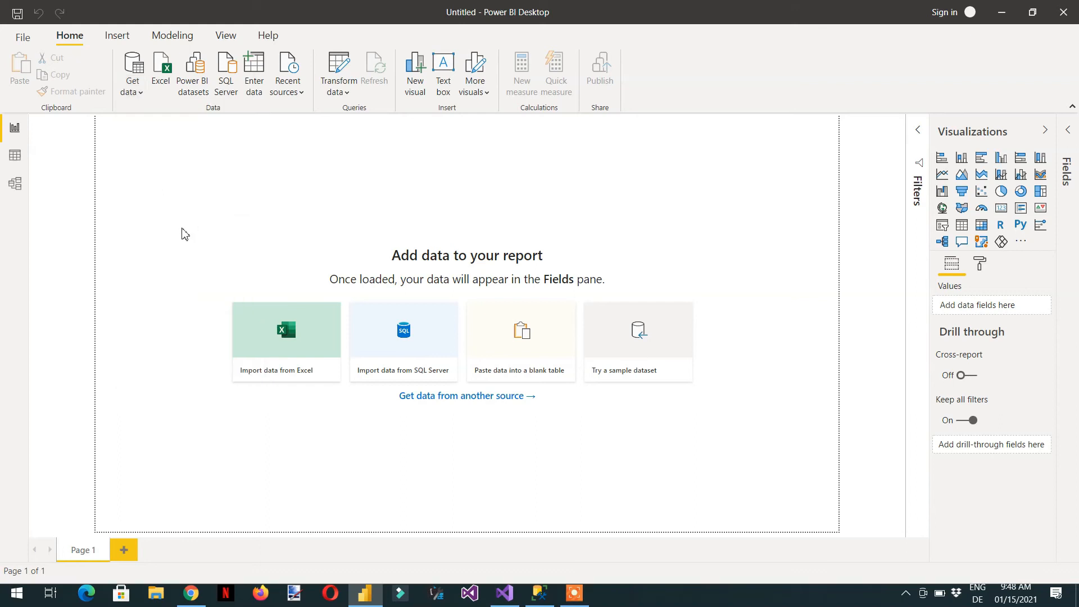
pyautogui.click(226, 70)
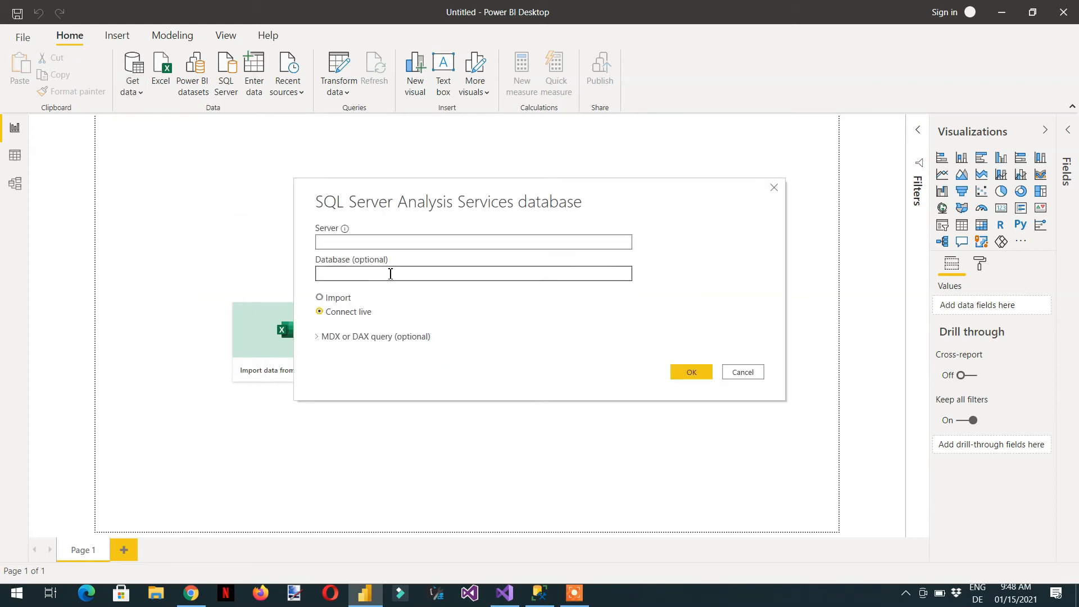
pyautogui.write('LAPTOP-A2A3B29R')
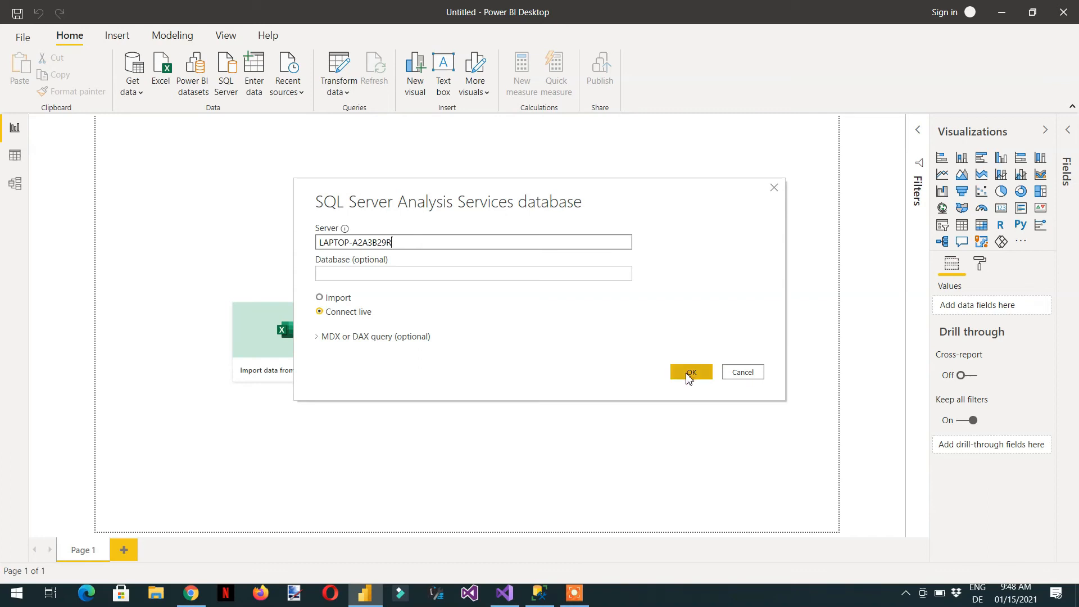
pyautogui.click(690, 372)
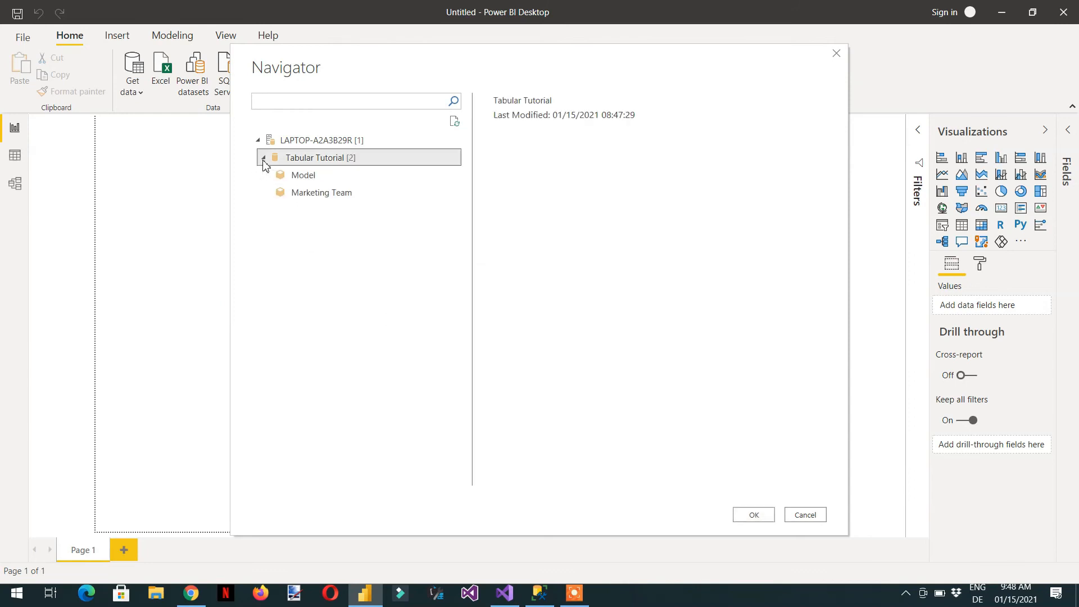
pyautogui.moveTo(321, 192)
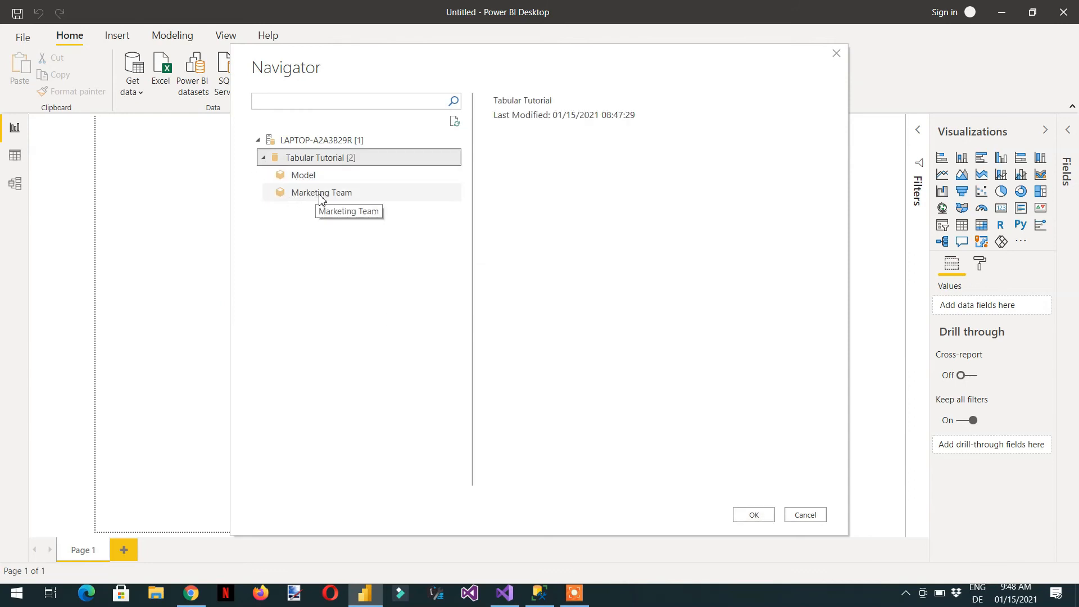
# Load the Marketing Team perspective of Tabular Tutorial as the report's live data.
pyautogui.click(320, 192)
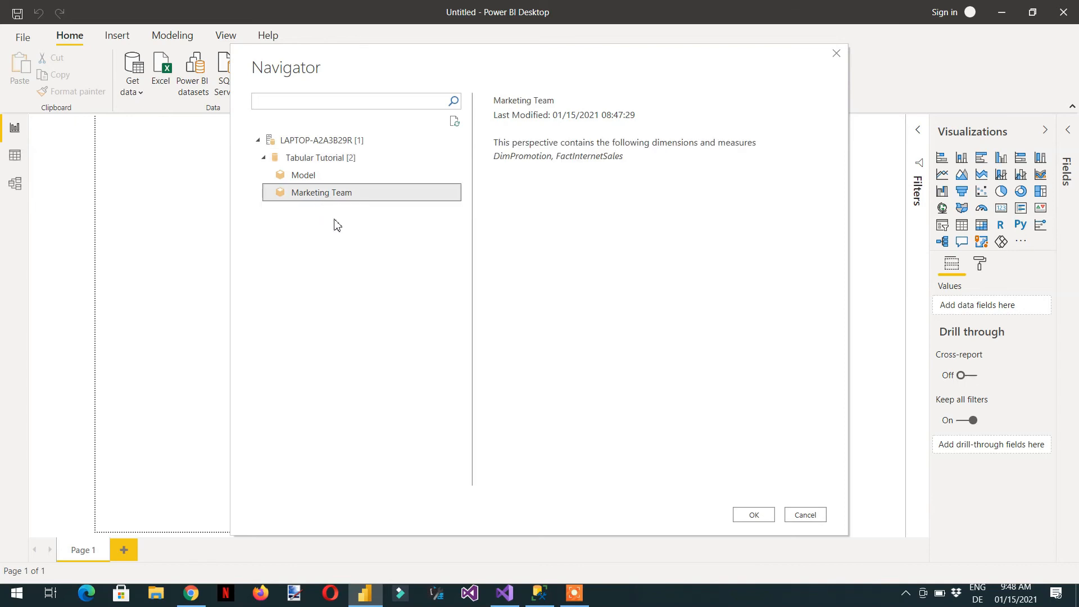
pyautogui.click(805, 513)
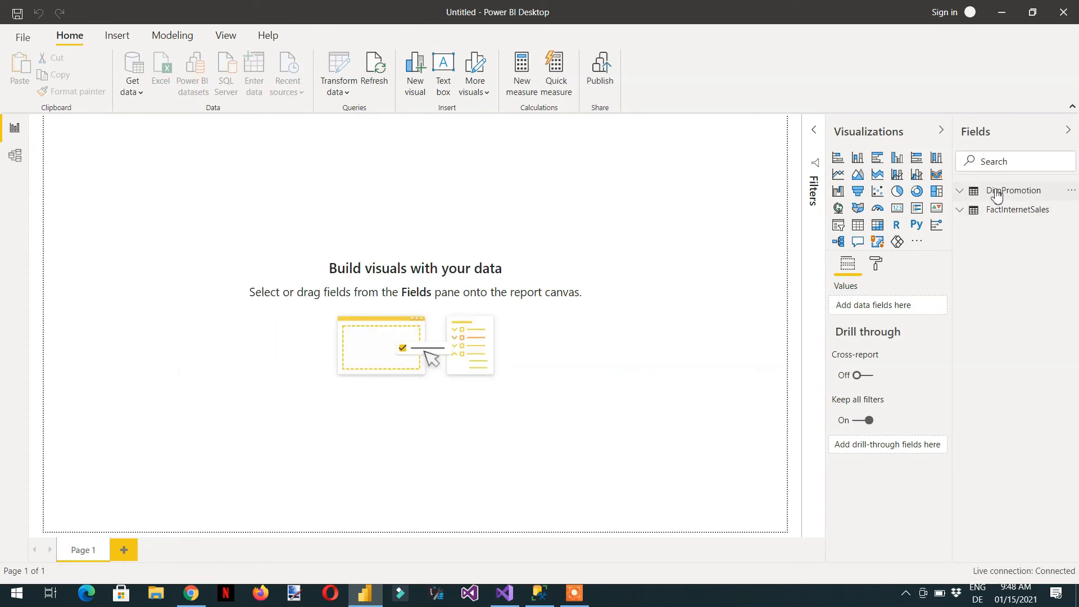
pyautogui.moveTo(968, 205)
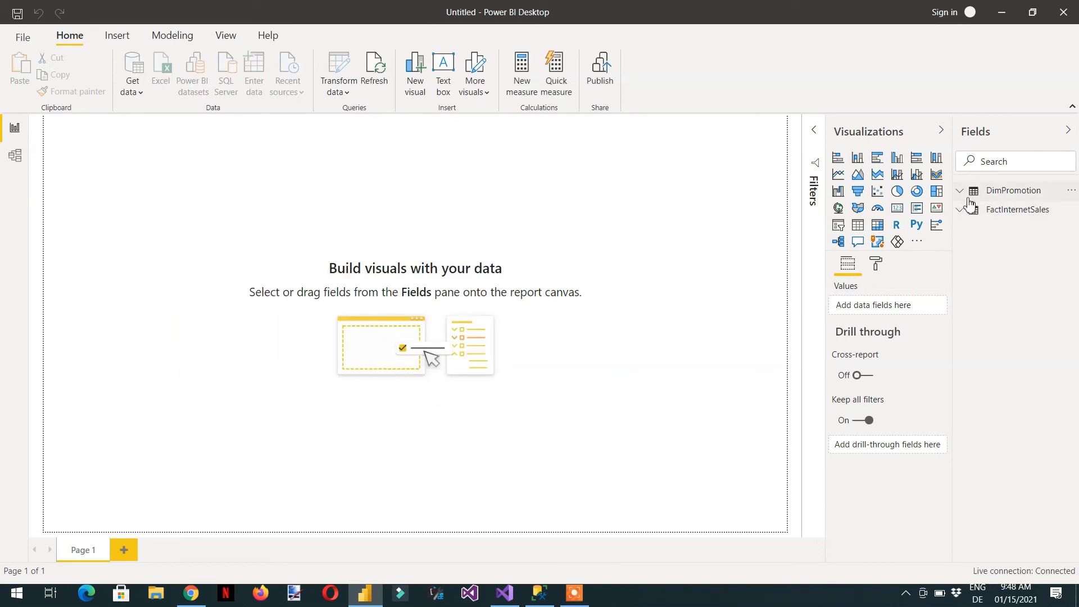
# Start a table visual listing EnglishPromotionName from DimPromotion.
pyautogui.click(959, 191)
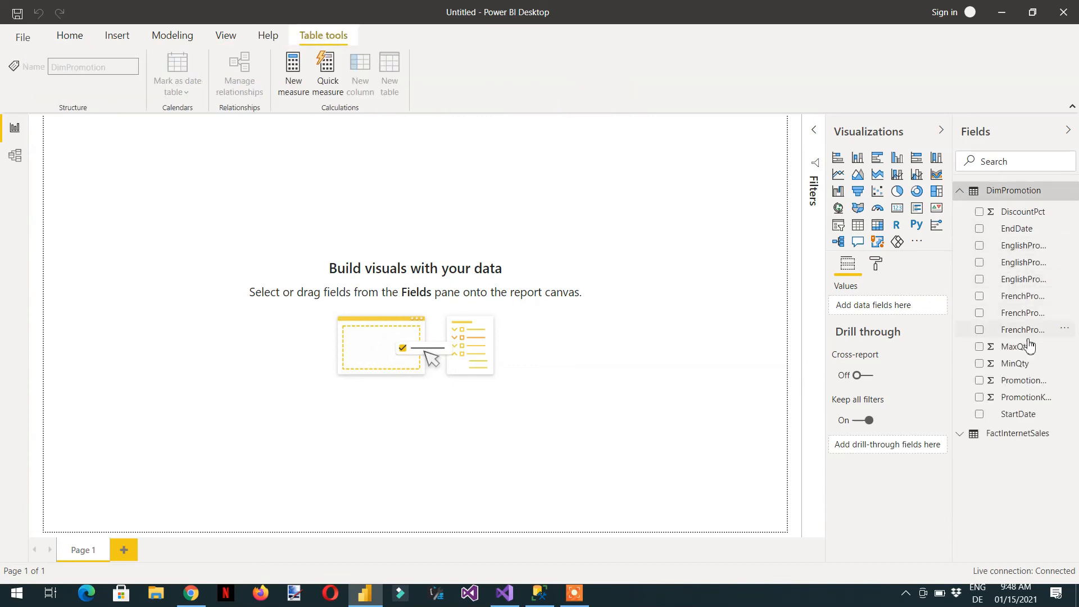
pyautogui.moveTo(1028, 262)
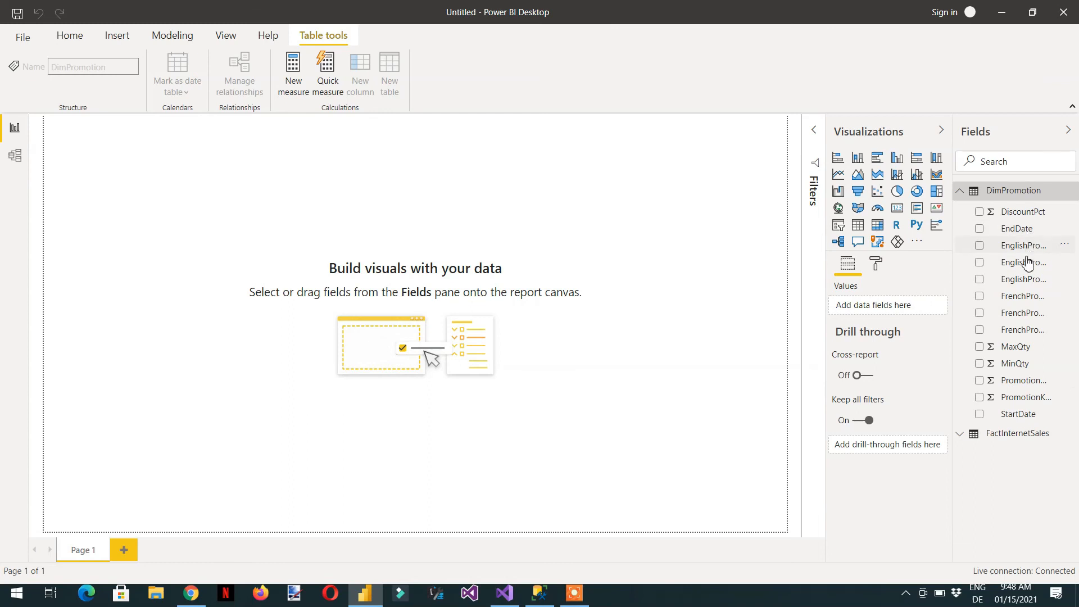
pyautogui.moveTo(955, 331)
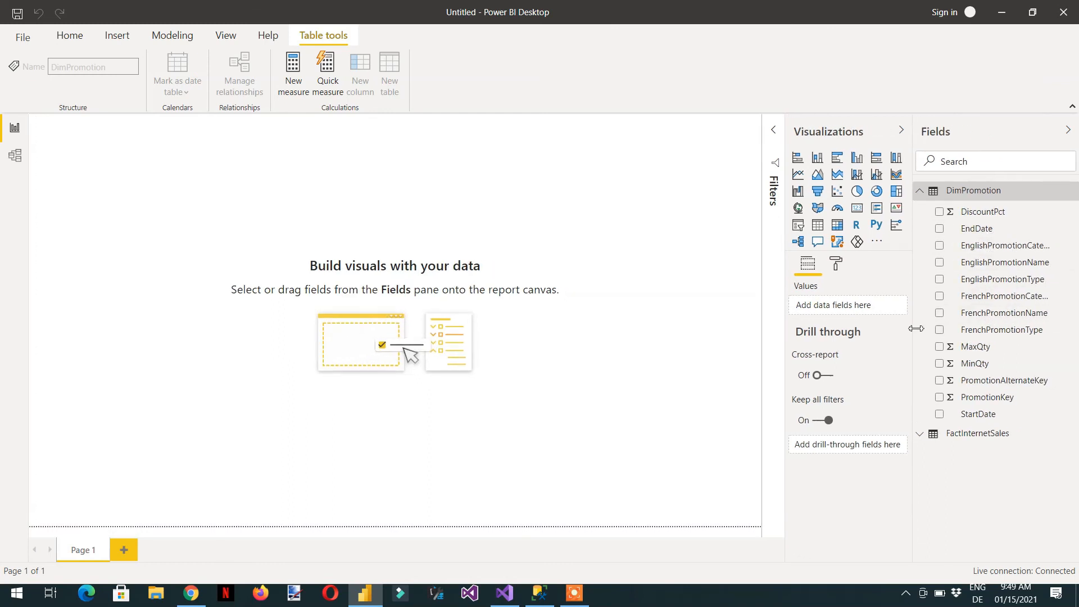
pyautogui.moveTo(942, 270)
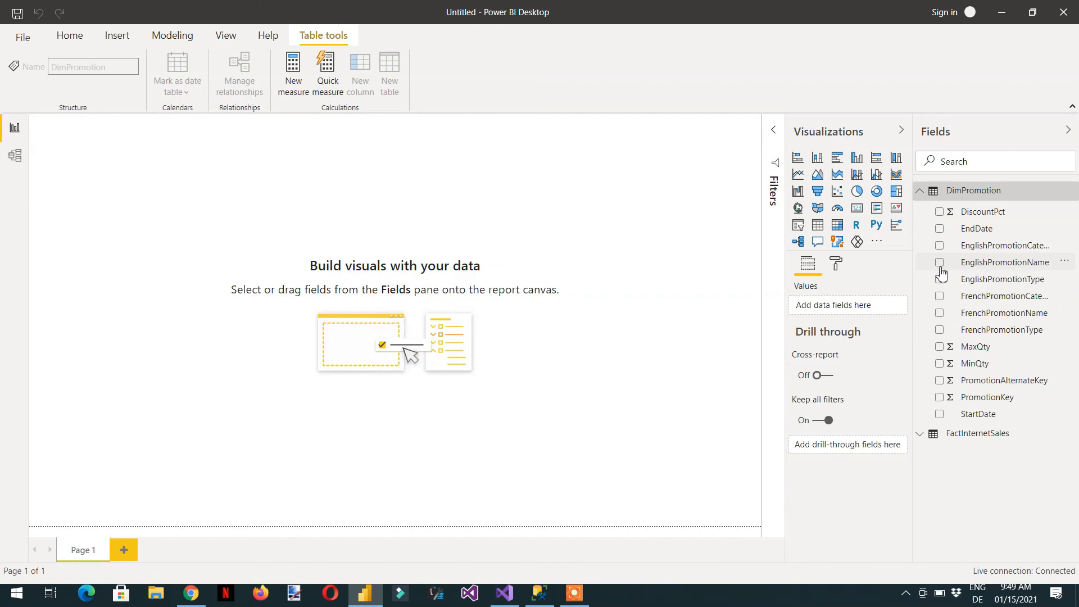
pyautogui.click(939, 262)
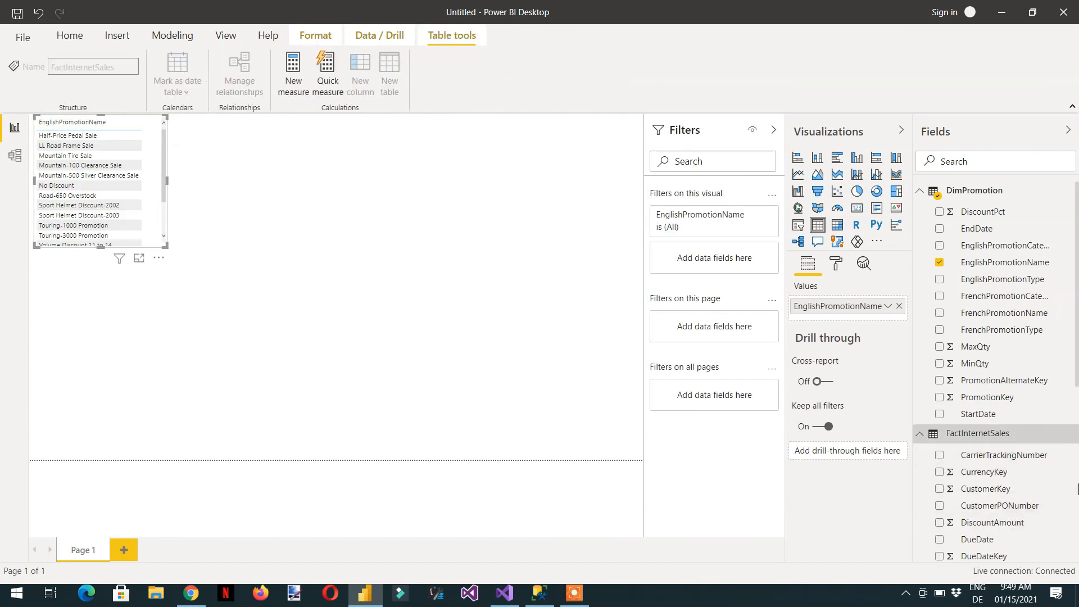
# Add TotalProductCost from FactInternetSales beside each promotion in the table.
pyautogui.scroll(-3)
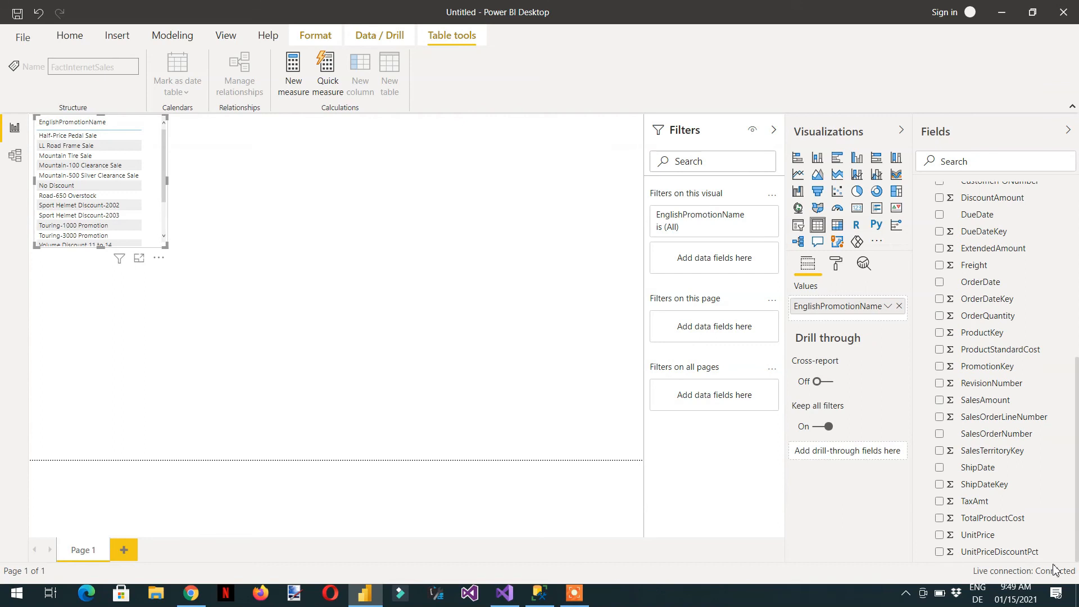
pyautogui.click(69, 36)
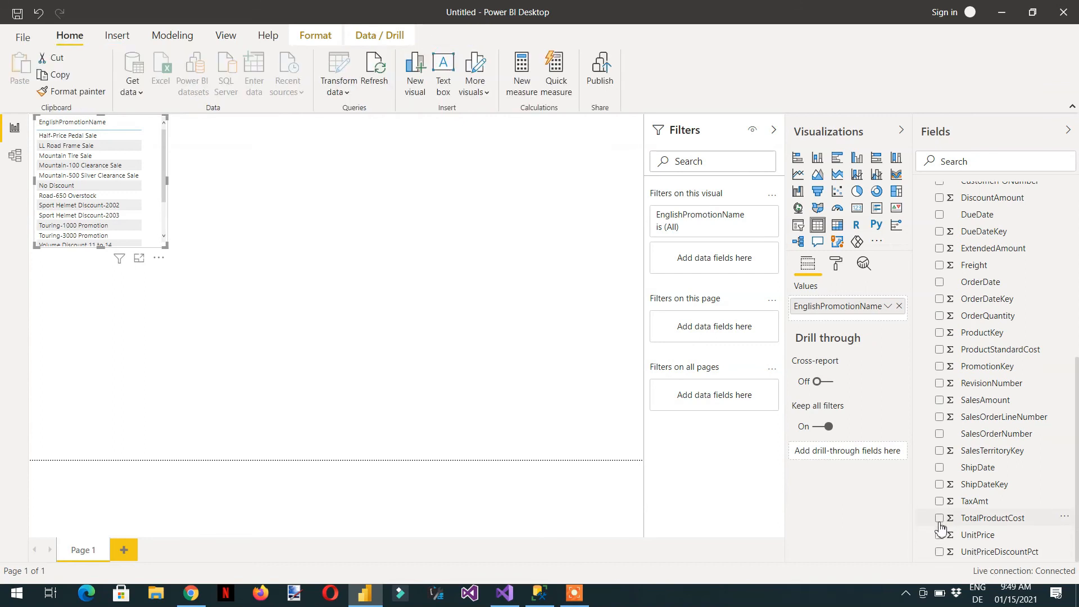
pyautogui.click(940, 517)
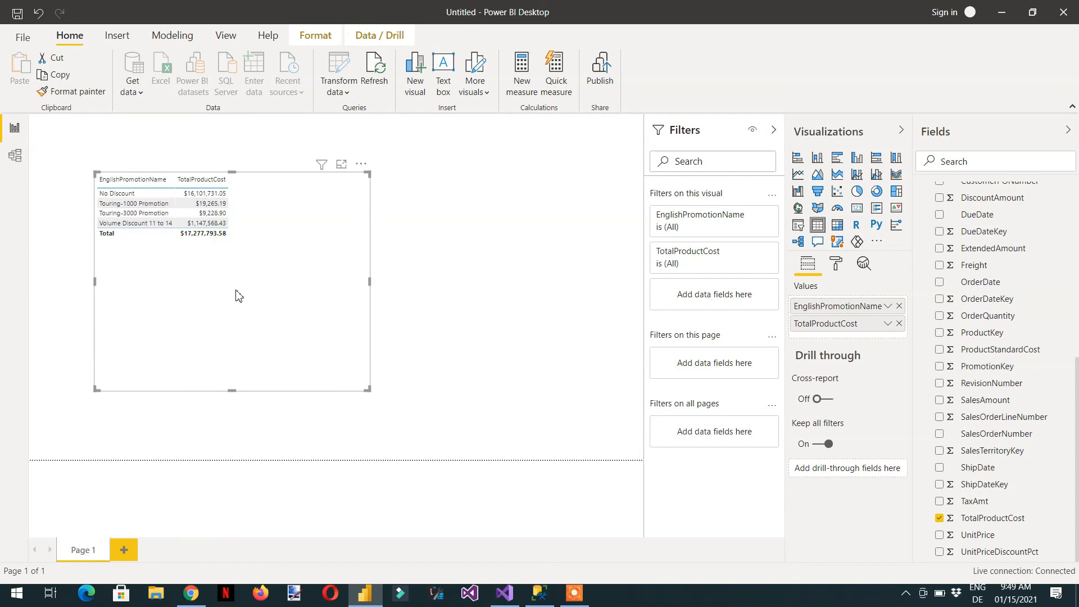
pyautogui.moveTo(289, 292)
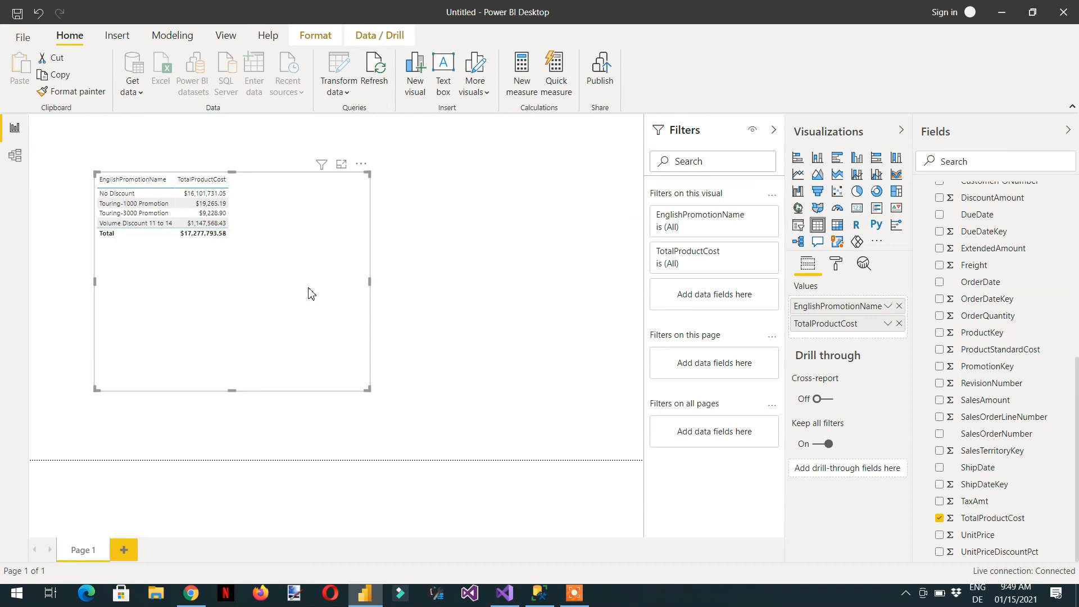
pyautogui.moveTo(247, 299)
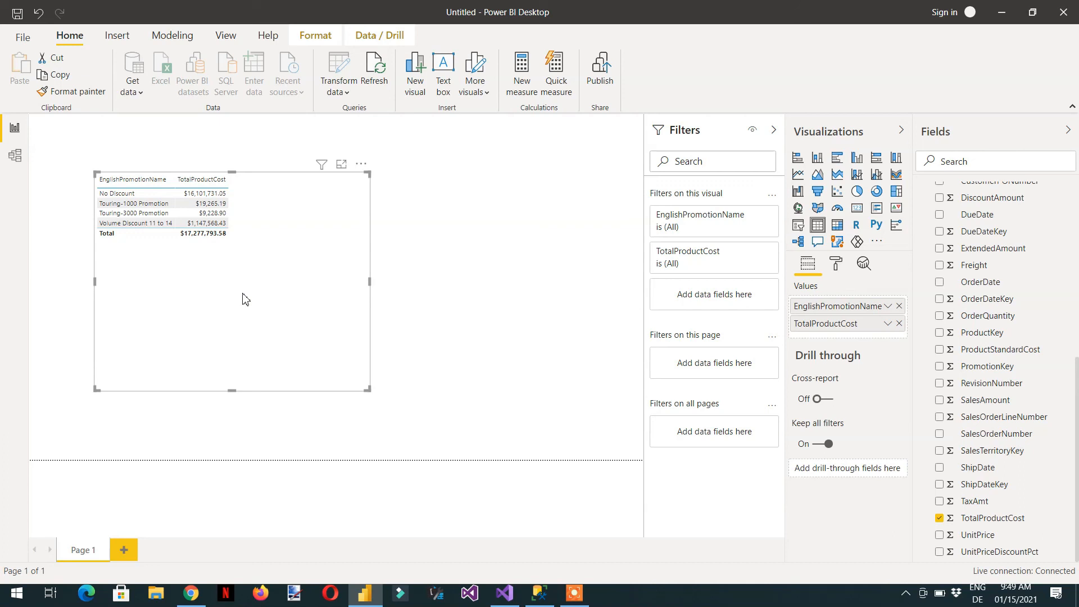
pyautogui.moveTo(275, 294)
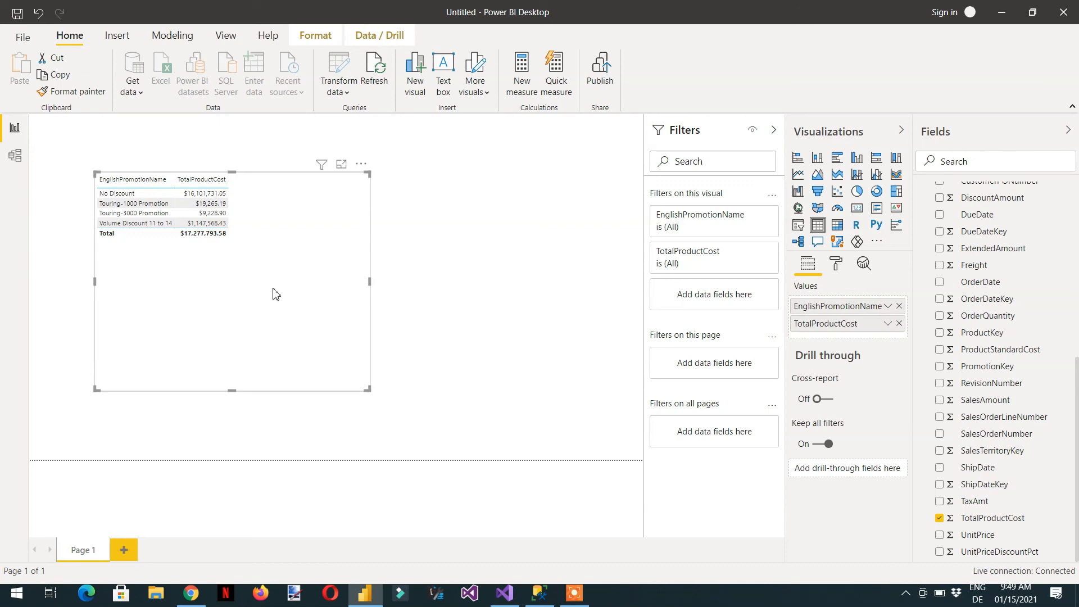